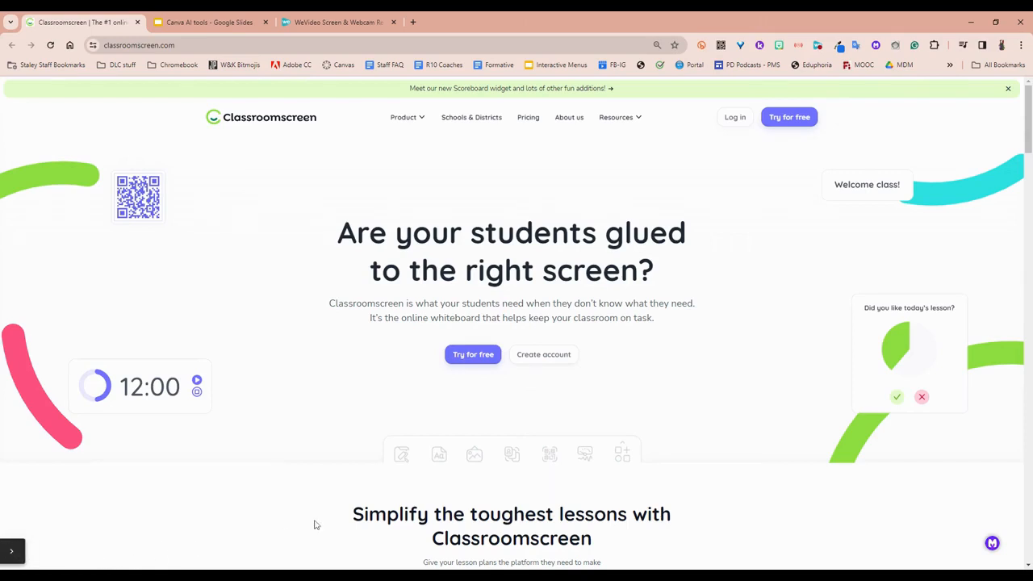
{"action": "mouse_move", "coordinate": [788, 116]}
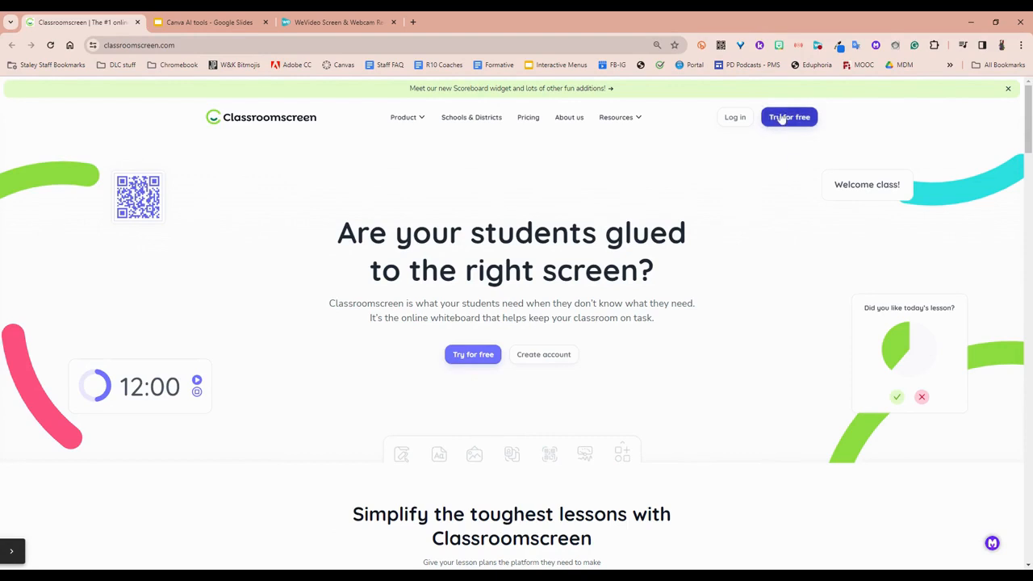
{"action": "mouse_move", "coordinate": [687, 136]}
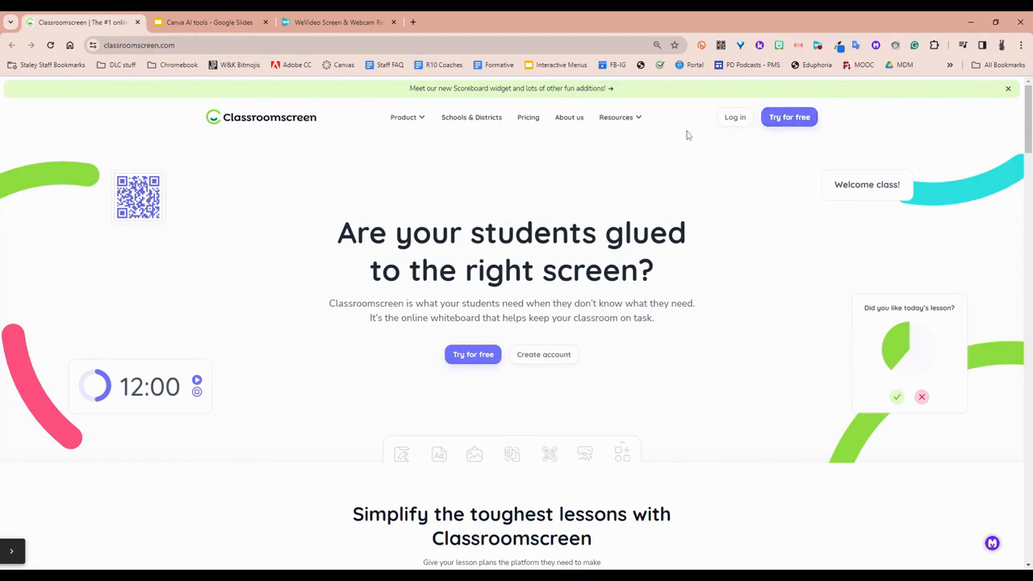
{"action": "mouse_move", "coordinate": [687, 136]}
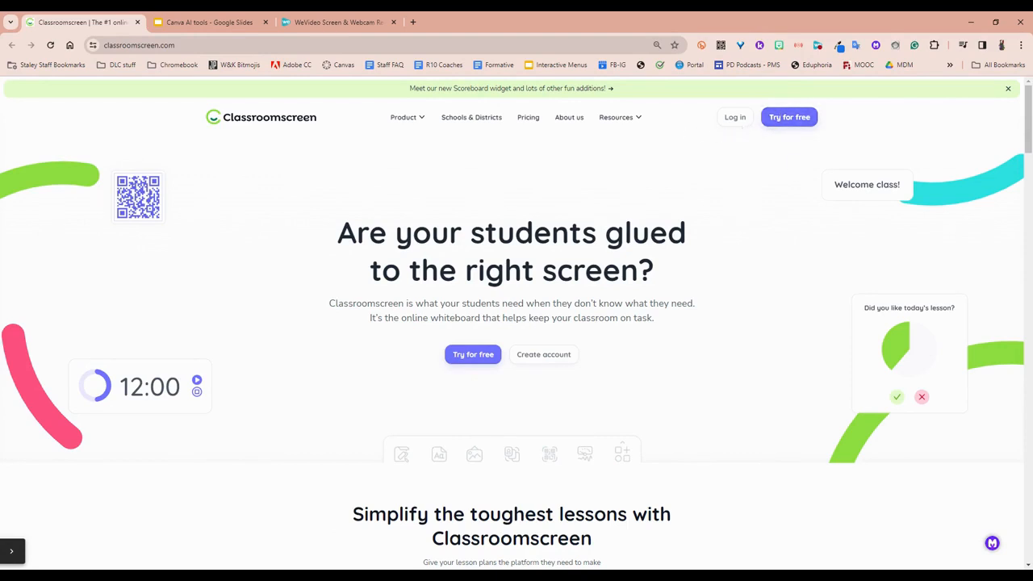
{"action": "mouse_move", "coordinate": [788, 116]}
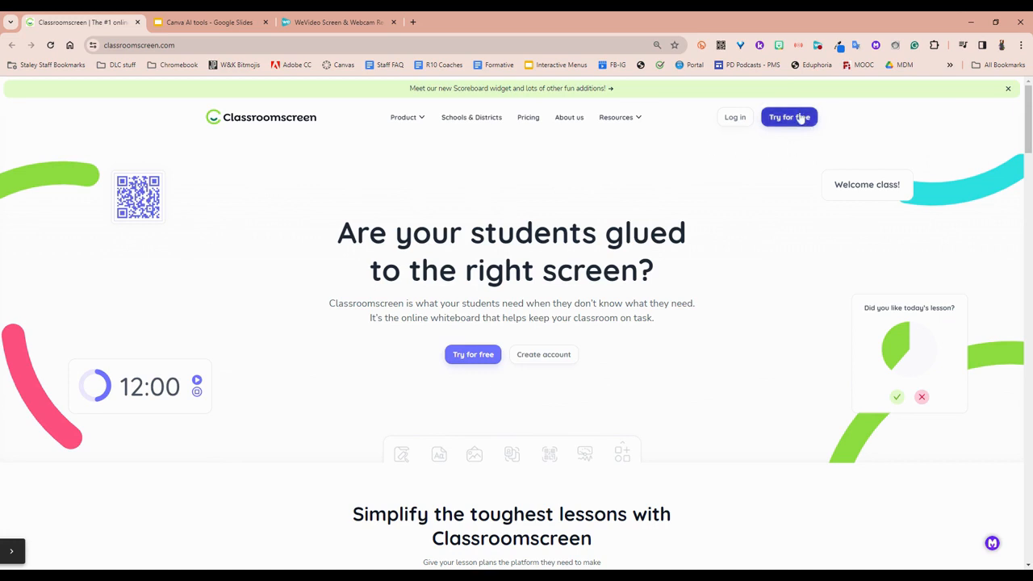
Start a free board and set its background to the green gradient found by searching "green".
{"action": "left_click", "coordinate": [788, 116]}
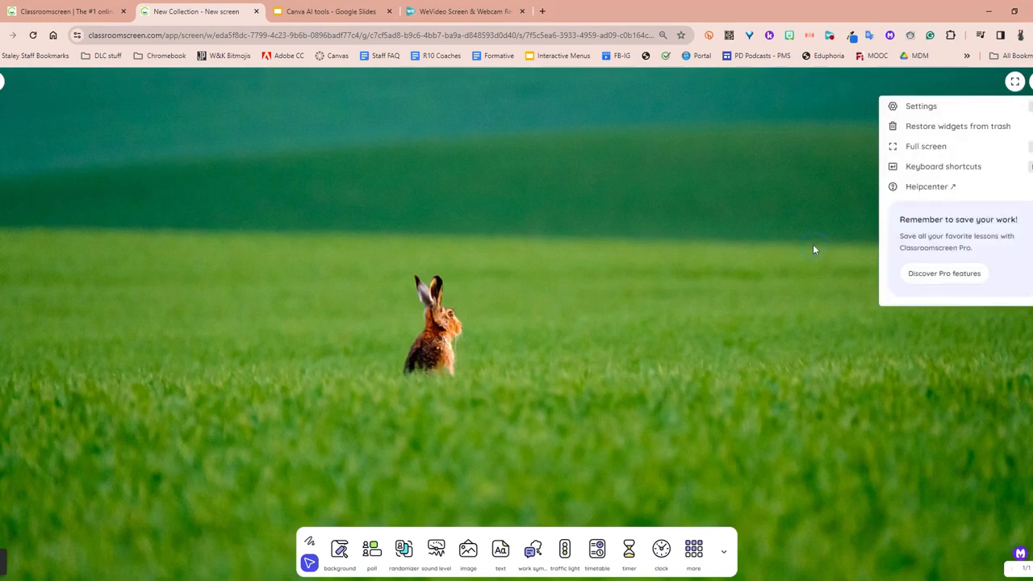
{"action": "left_click", "coordinate": [339, 552]}
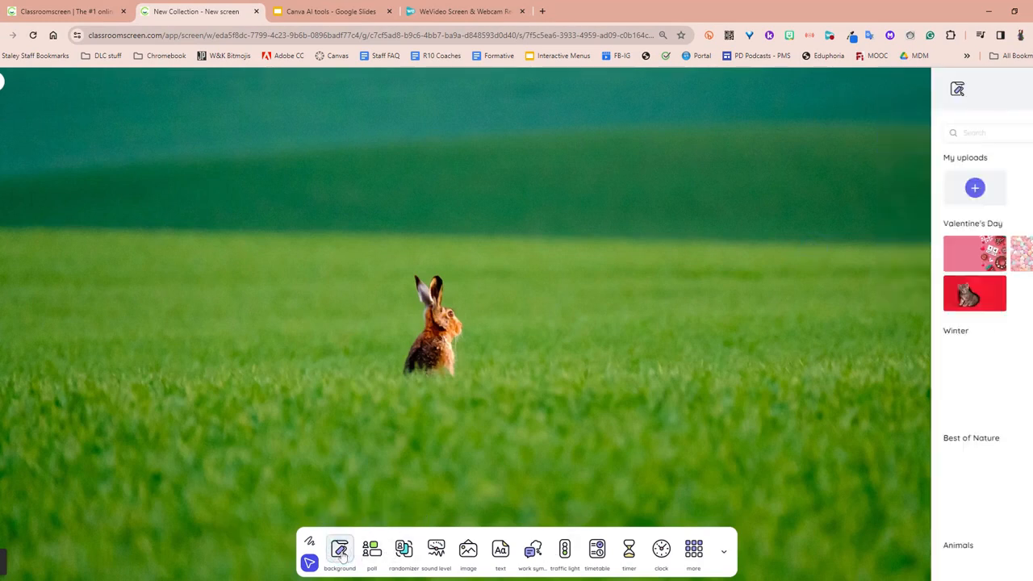
{"action": "left_click", "coordinate": [339, 549]}
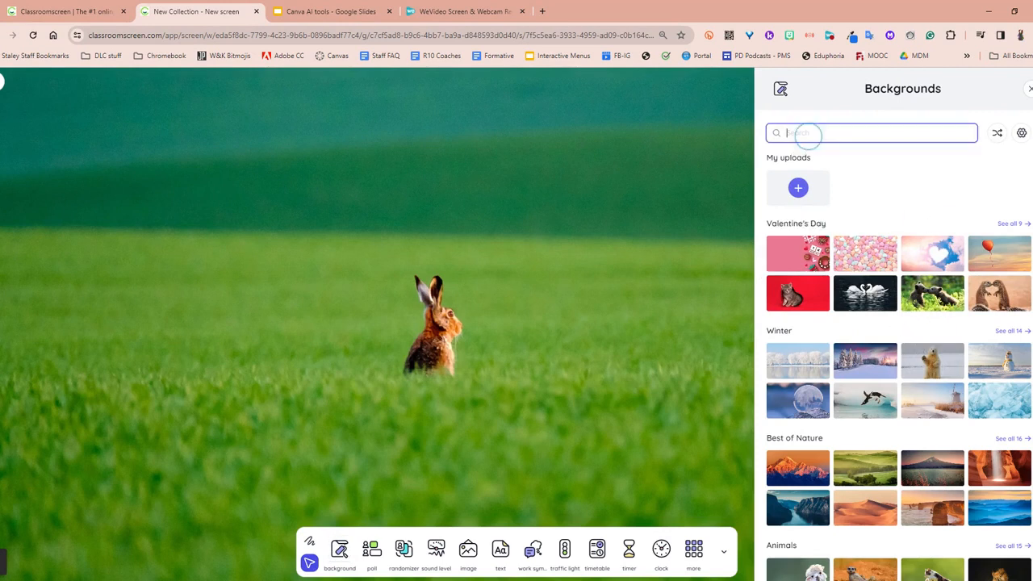
{"action": "type", "text": "green"}
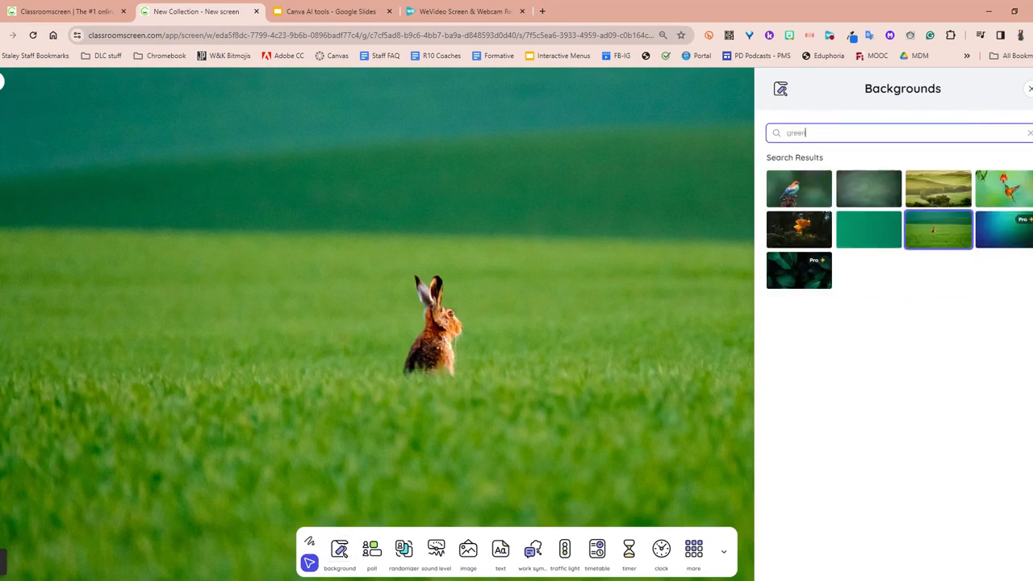
{"action": "left_click", "coordinate": [868, 229]}
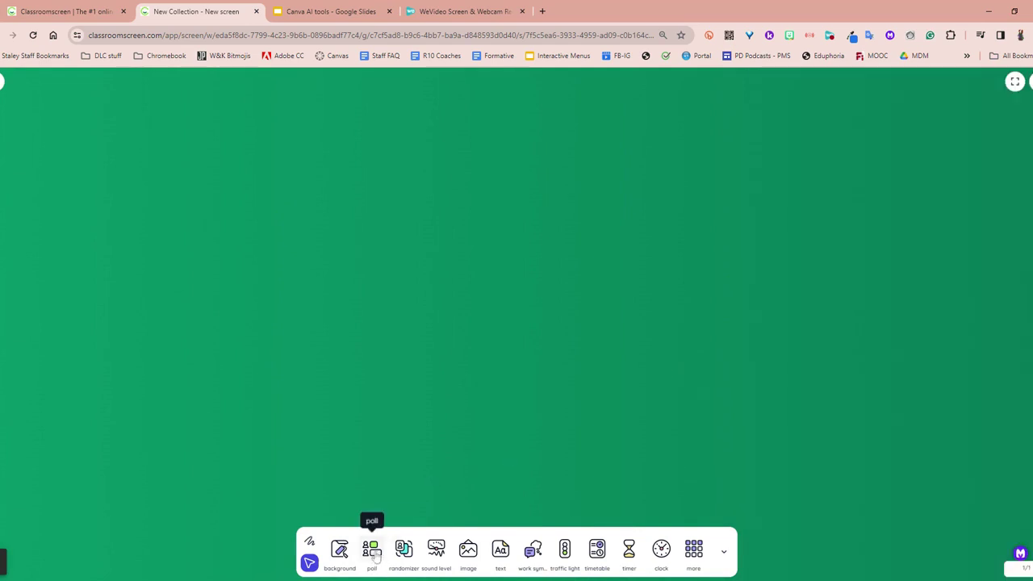
Add a Randomizer name picker, enter the class name list and apply it.
{"action": "left_click", "coordinate": [372, 552]}
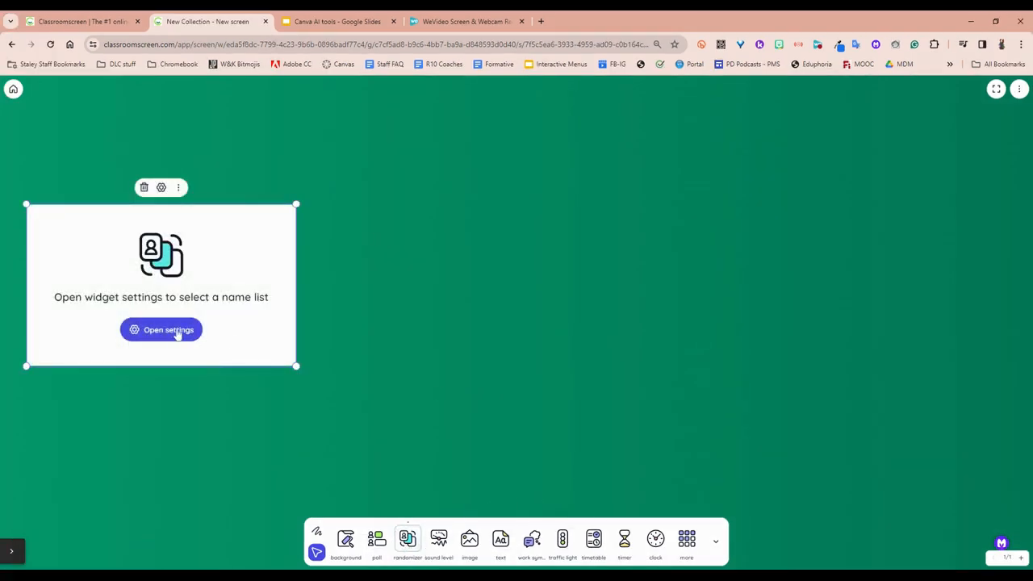
{"action": "left_click", "coordinate": [161, 329]}
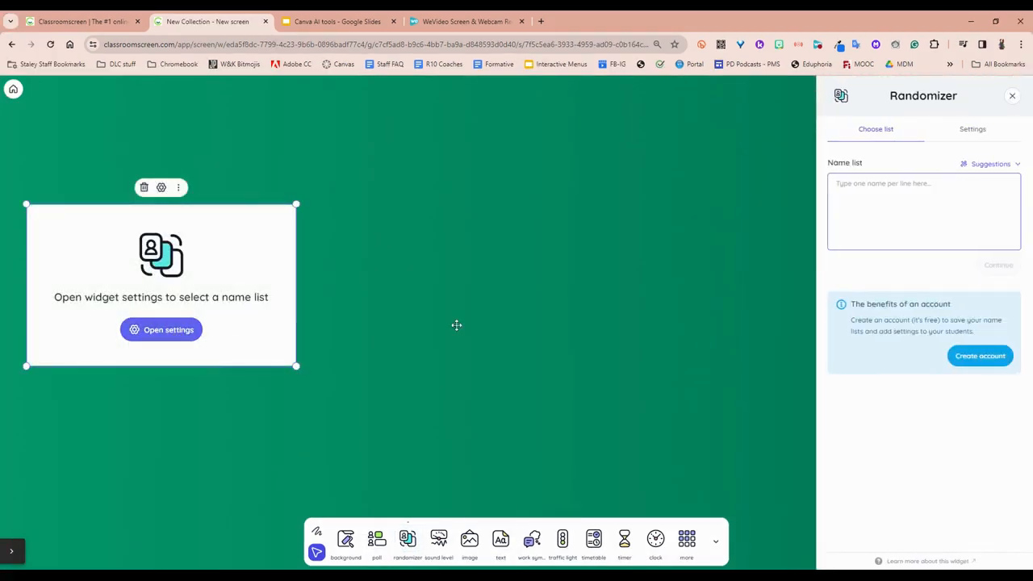
{"action": "left_click", "coordinate": [924, 210]}
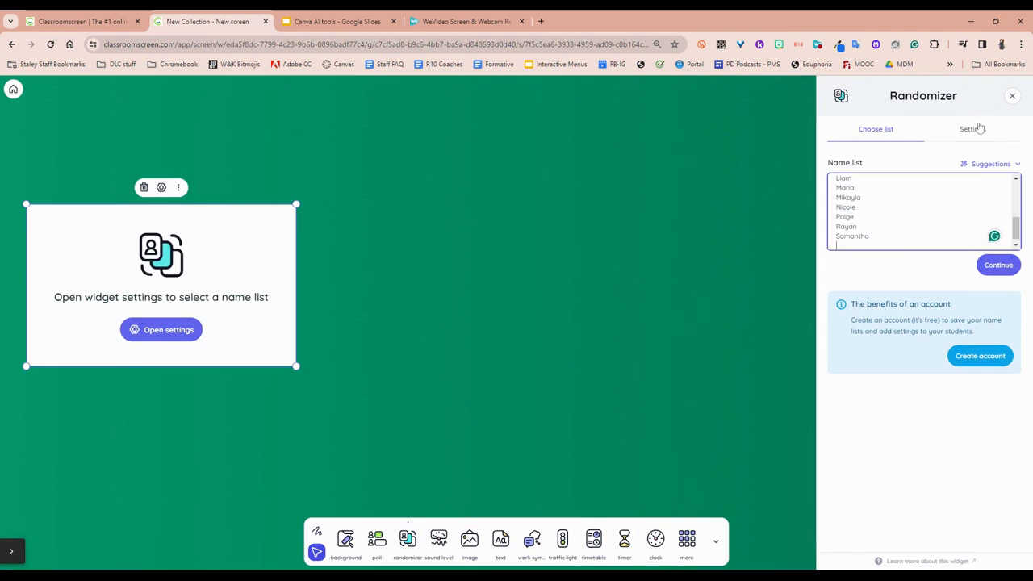
{"action": "left_click", "coordinate": [971, 129]}
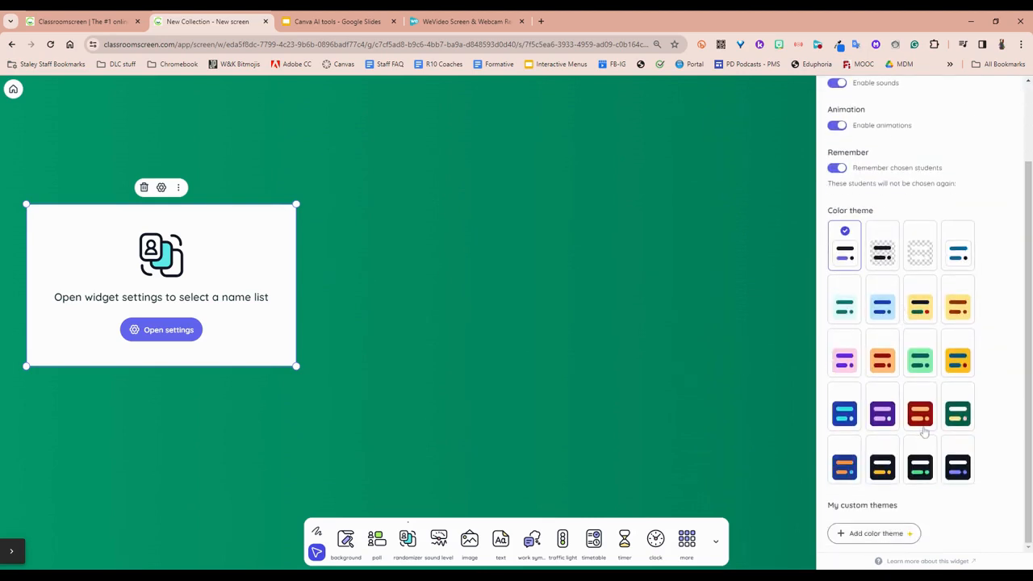
{"action": "scroll", "scroll_direction": "up", "scroll_amount": 3}
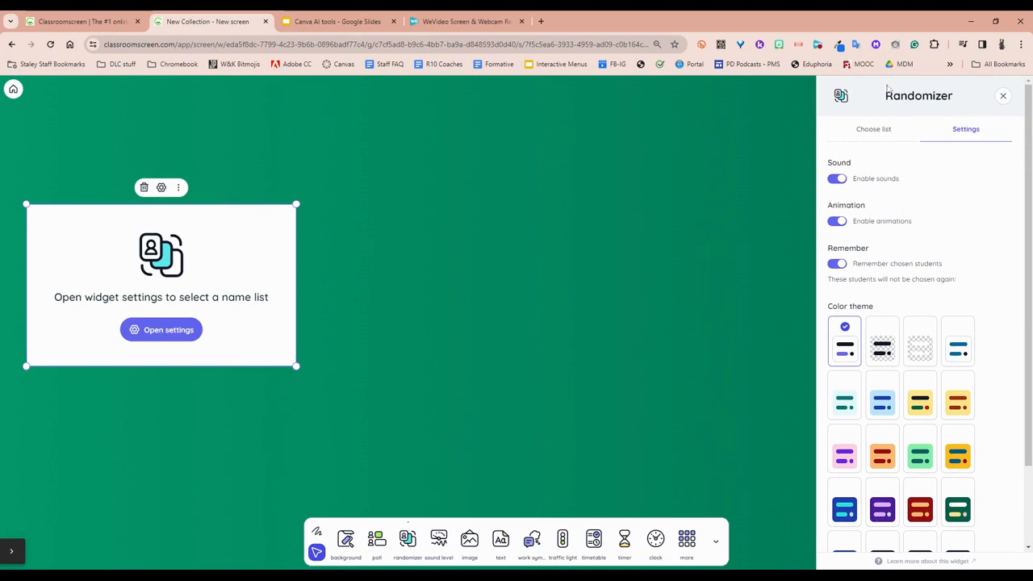
{"action": "left_click", "coordinate": [873, 129]}
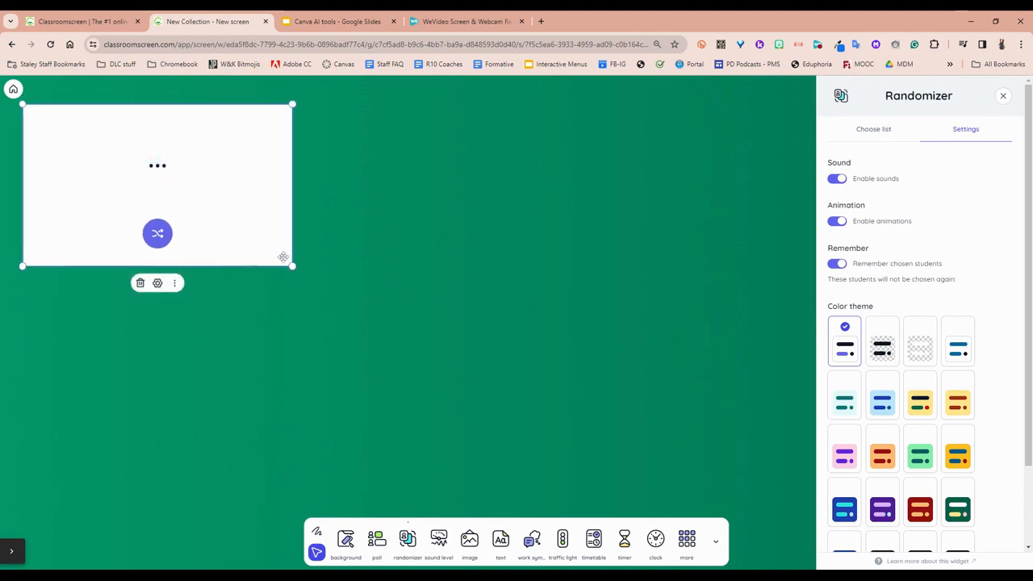
Shrink the name picker, spin it to land on Casey, and close its settings.
{"action": "left_click_drag", "start_coordinate": [290, 265], "coordinate": [211, 209]}
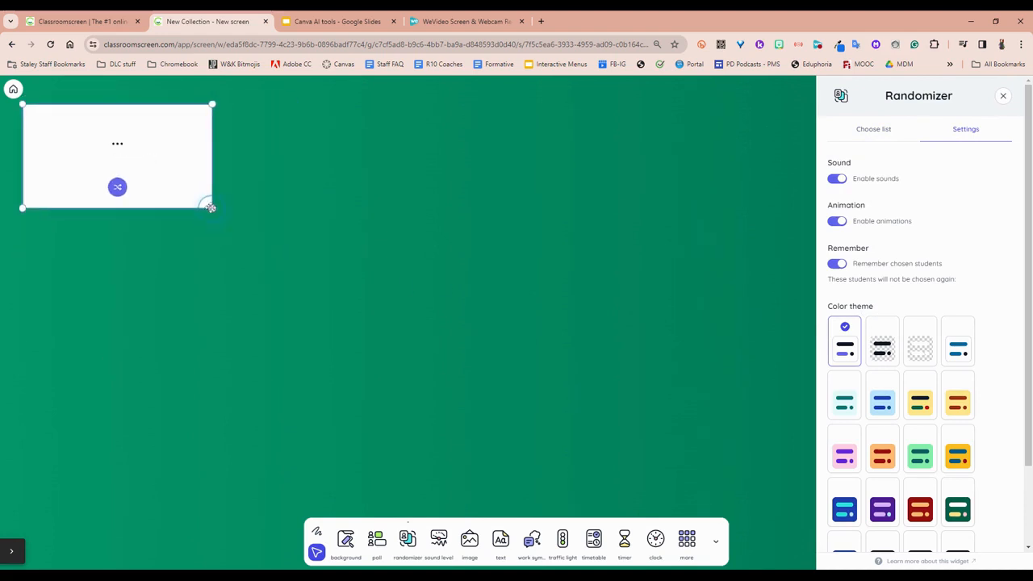
{"action": "left_click", "coordinate": [116, 187]}
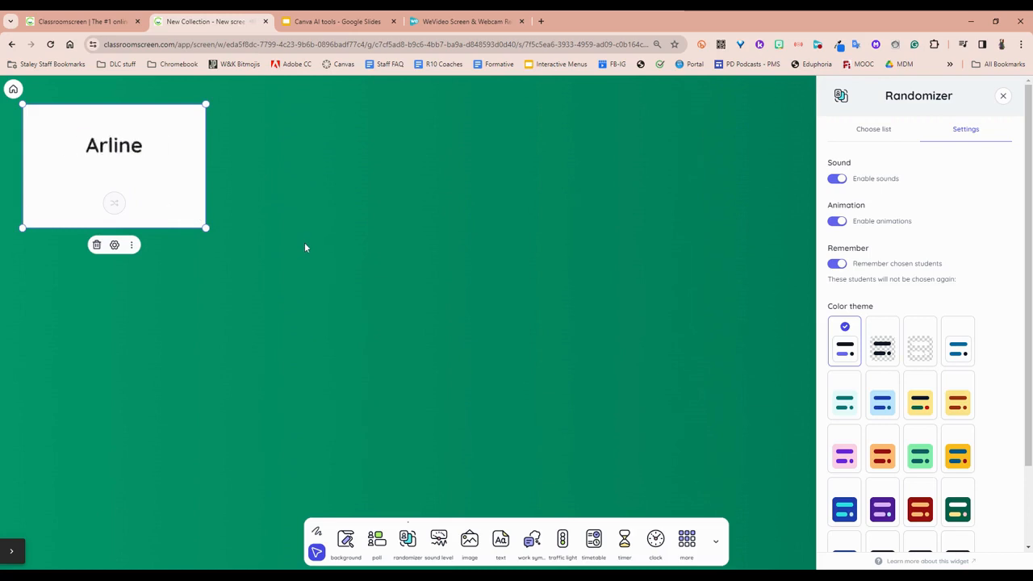
{"action": "left_click", "coordinate": [113, 203]}
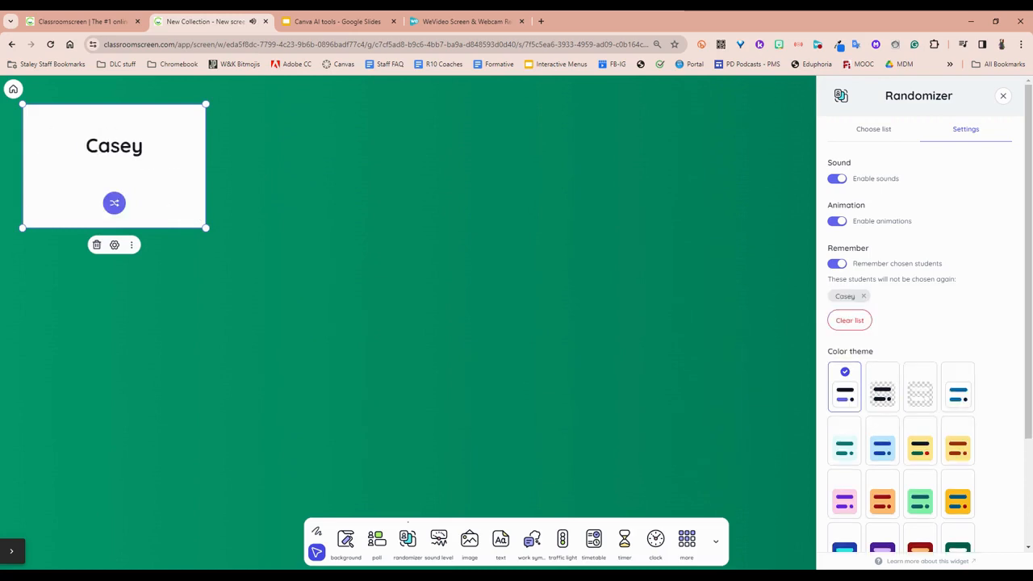
{"action": "mouse_move", "coordinate": [817, 302]}
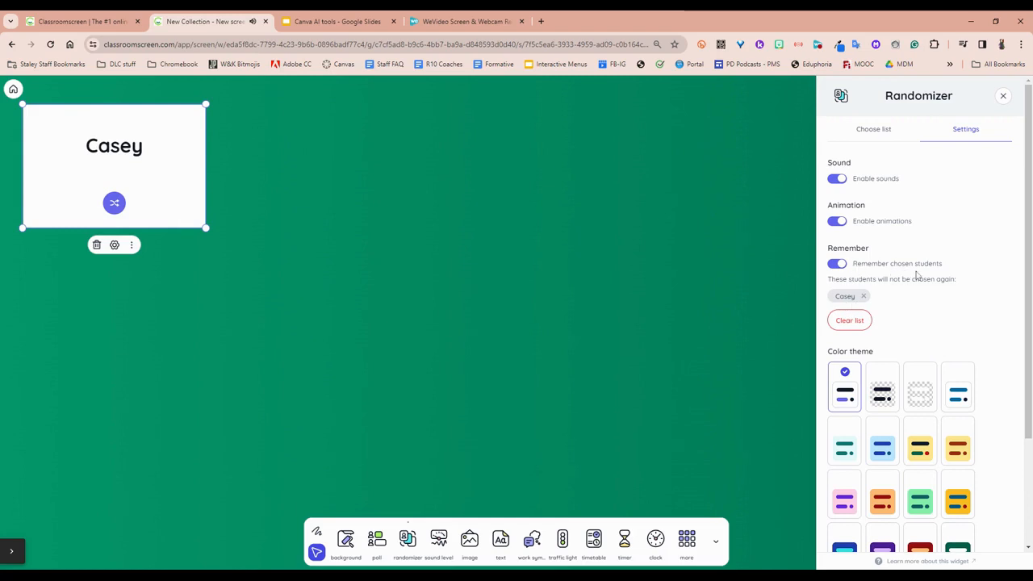
{"action": "mouse_move", "coordinate": [1000, 105]}
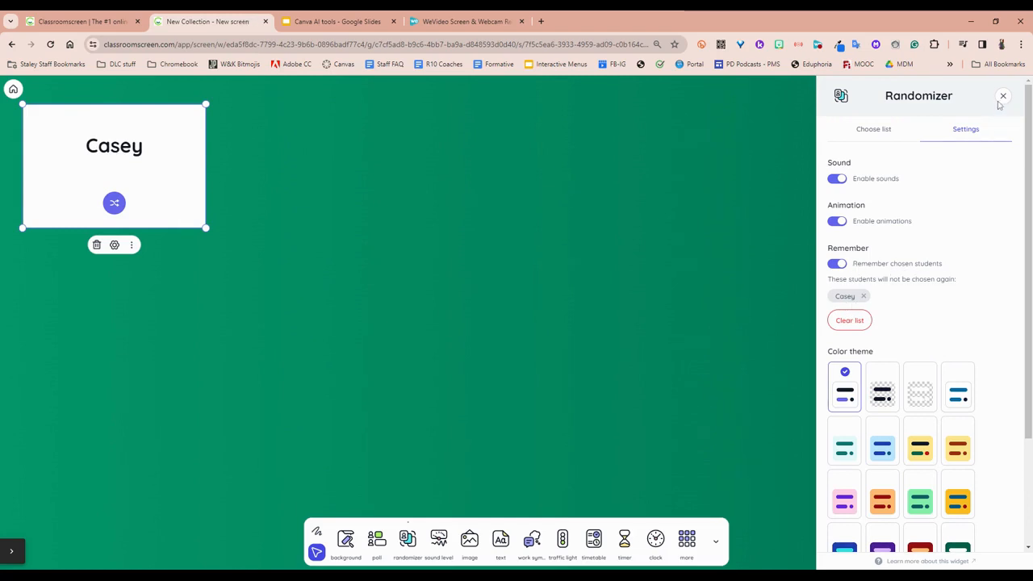
{"action": "left_click", "coordinate": [1004, 97]}
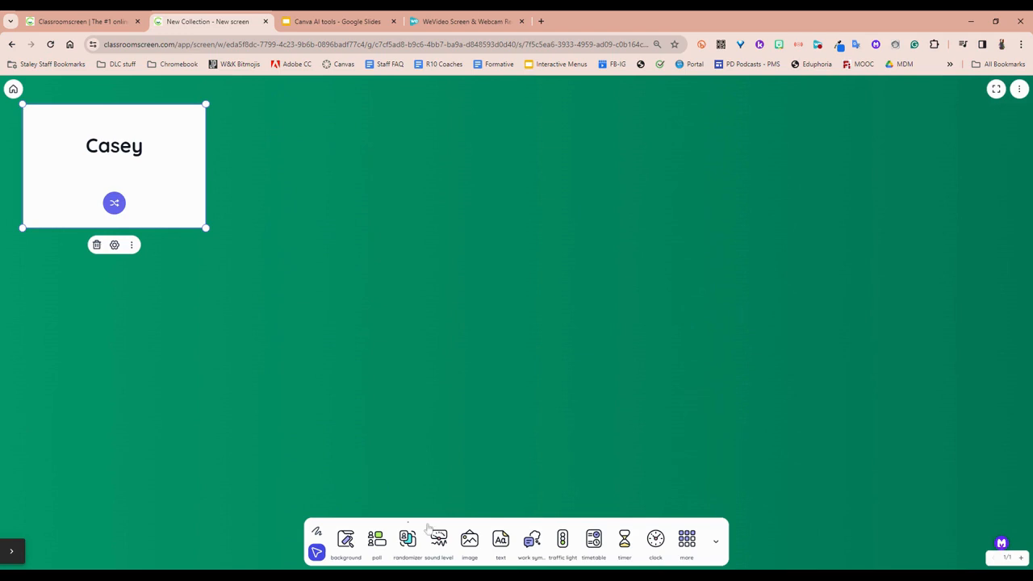
{"action": "left_click", "coordinate": [439, 540]}
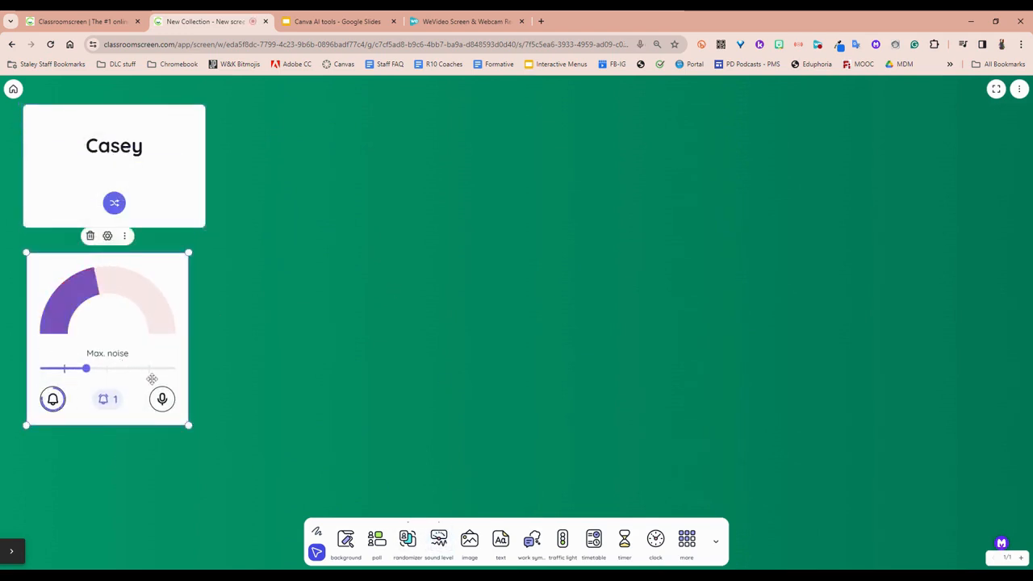
{"action": "left_click_drag", "start_coordinate": [87, 368], "coordinate": [148, 368]}
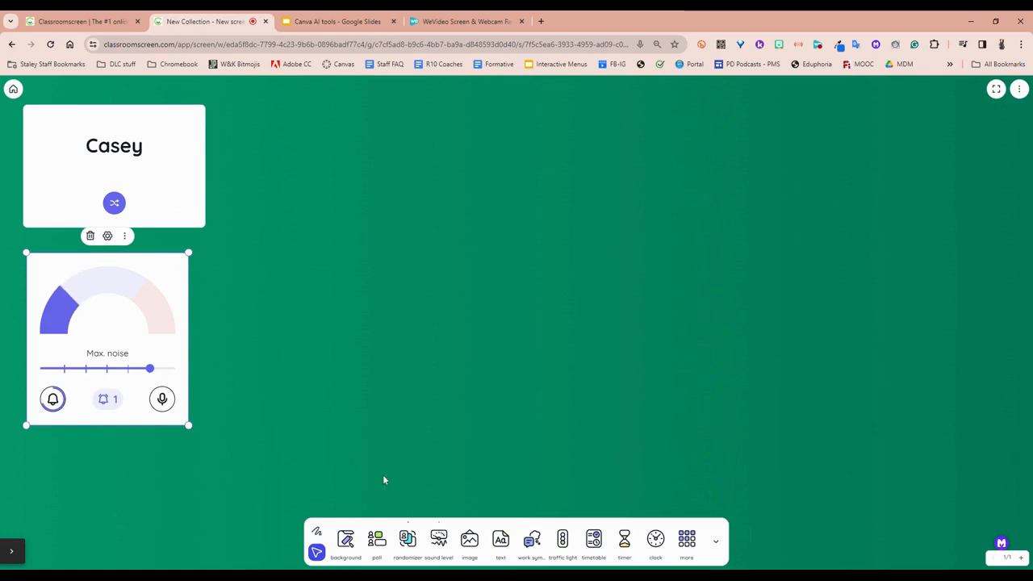
{"action": "mouse_move", "coordinate": [470, 539]}
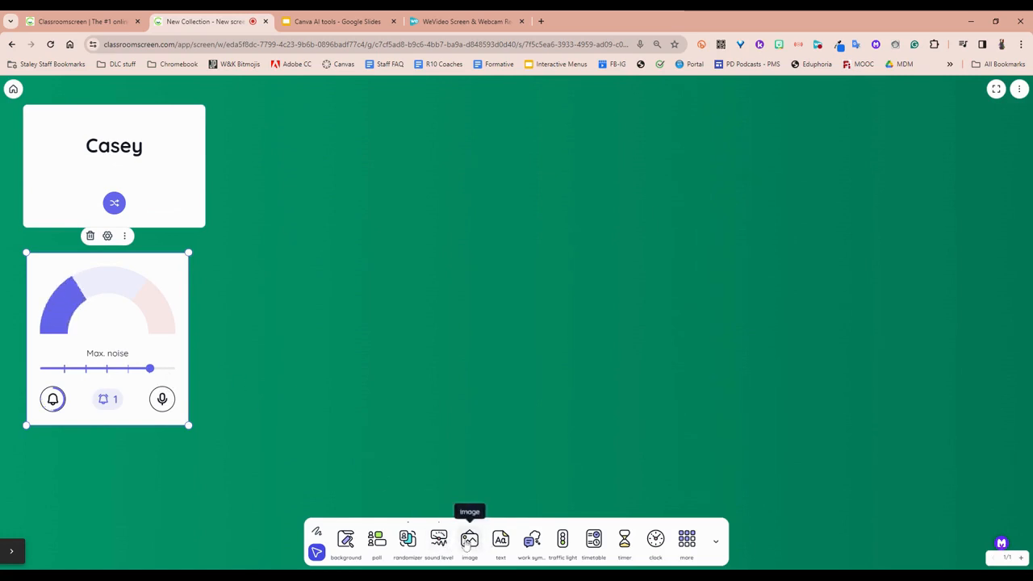
{"action": "mouse_move", "coordinate": [501, 539]}
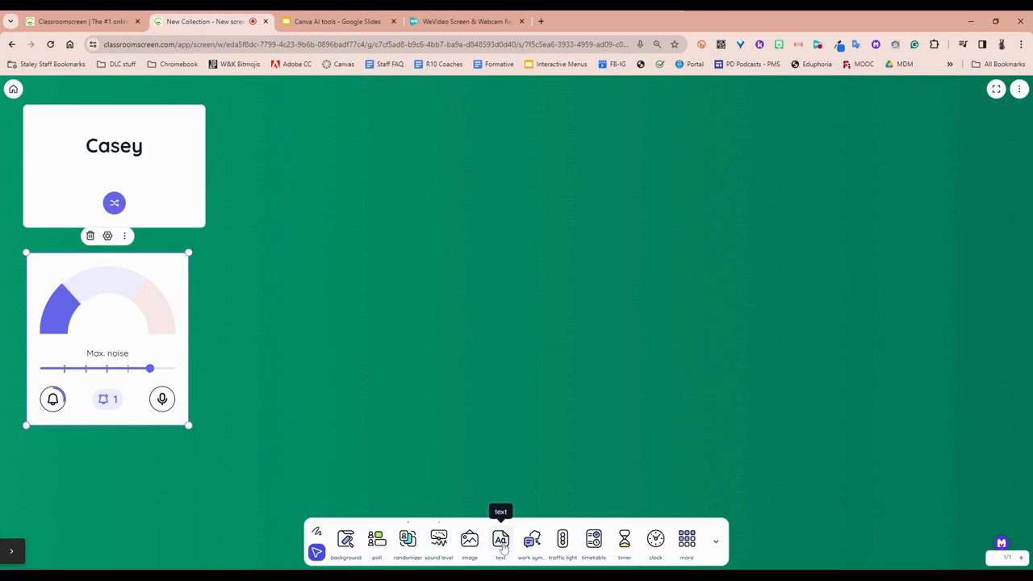
{"action": "left_click", "coordinate": [90, 235]}
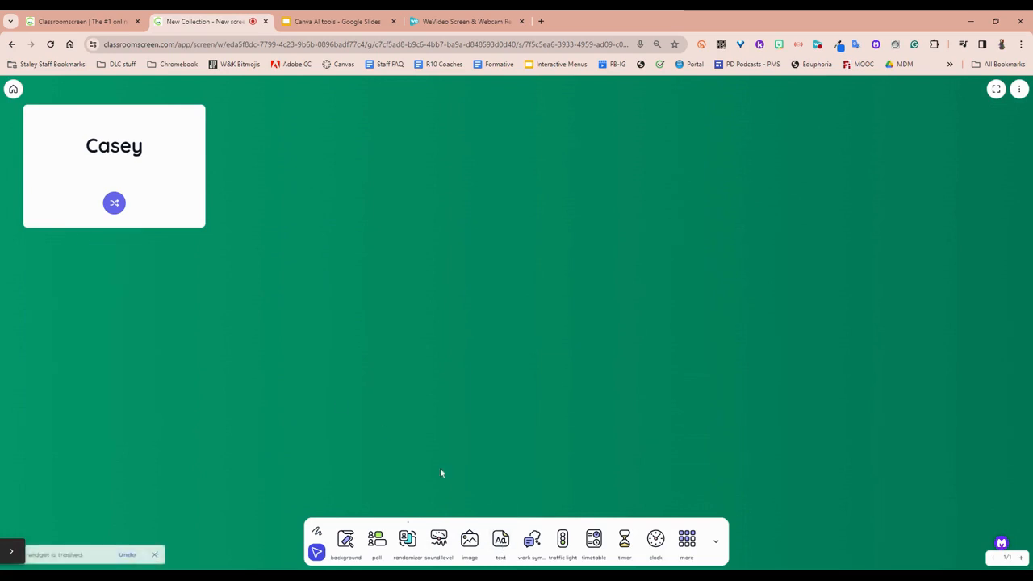
Add a work symbol set to "work together" and a traffic light.
{"action": "left_click", "coordinate": [531, 539]}
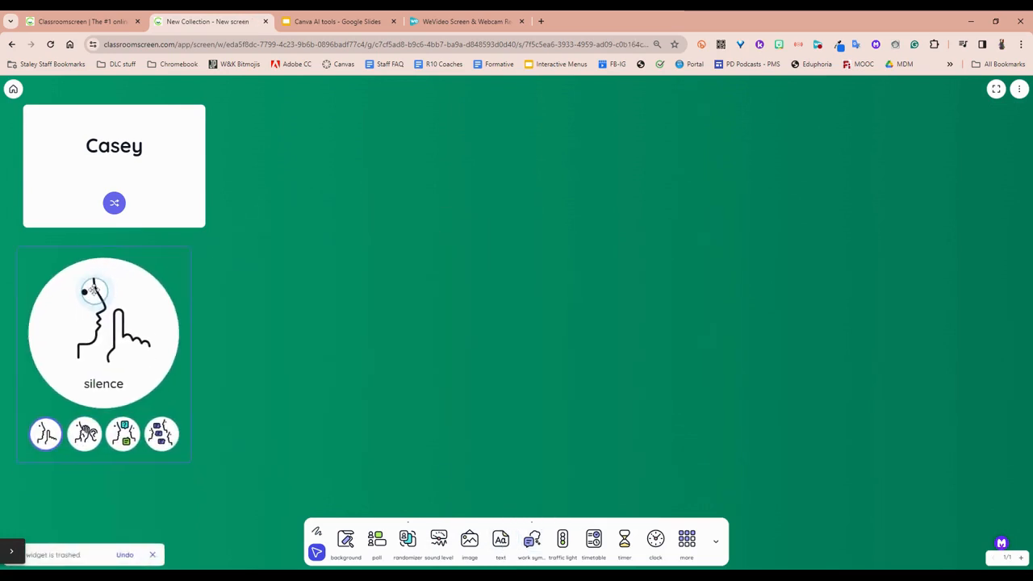
{"action": "left_click", "coordinate": [137, 423]}
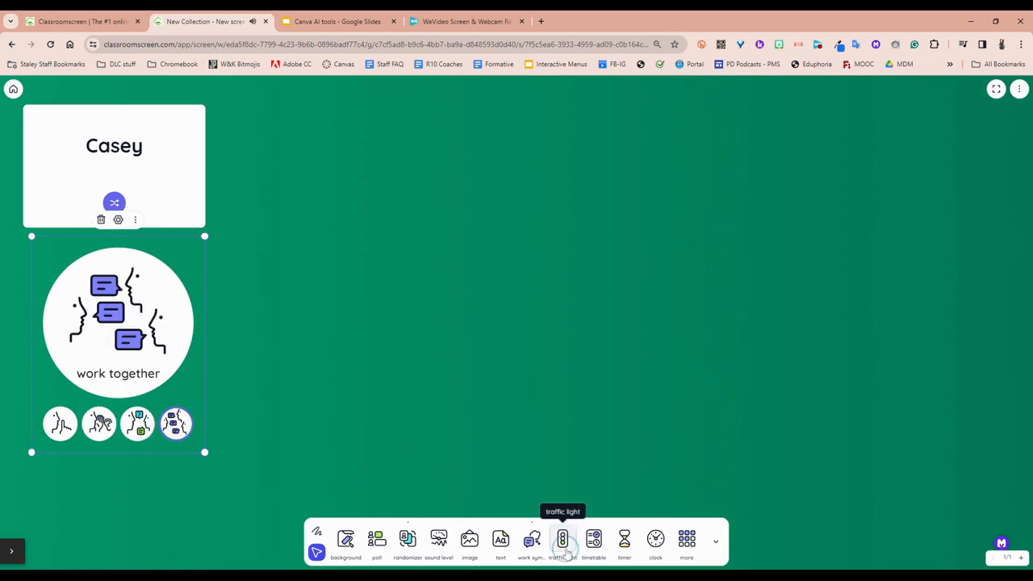
{"action": "left_click", "coordinate": [562, 540]}
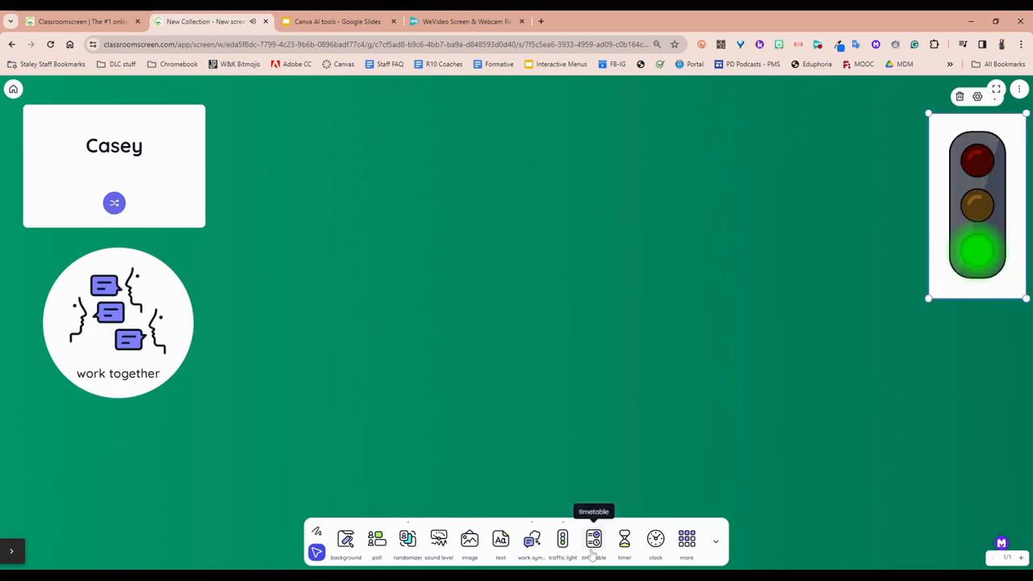
Add a timer set to 02:00 beneath the traffic light.
{"action": "left_click", "coordinate": [594, 539]}
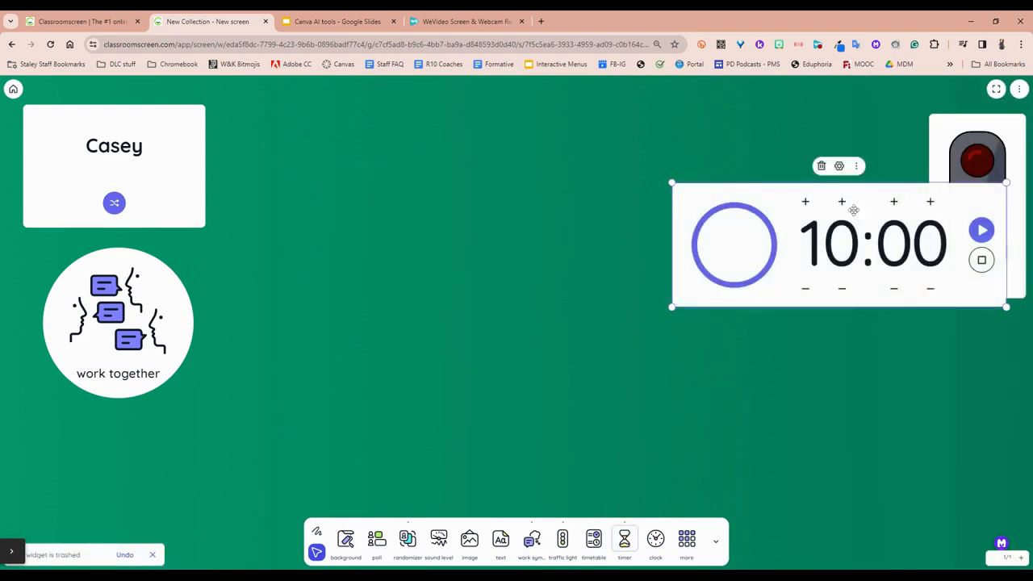
{"action": "left_click", "coordinate": [842, 200]}
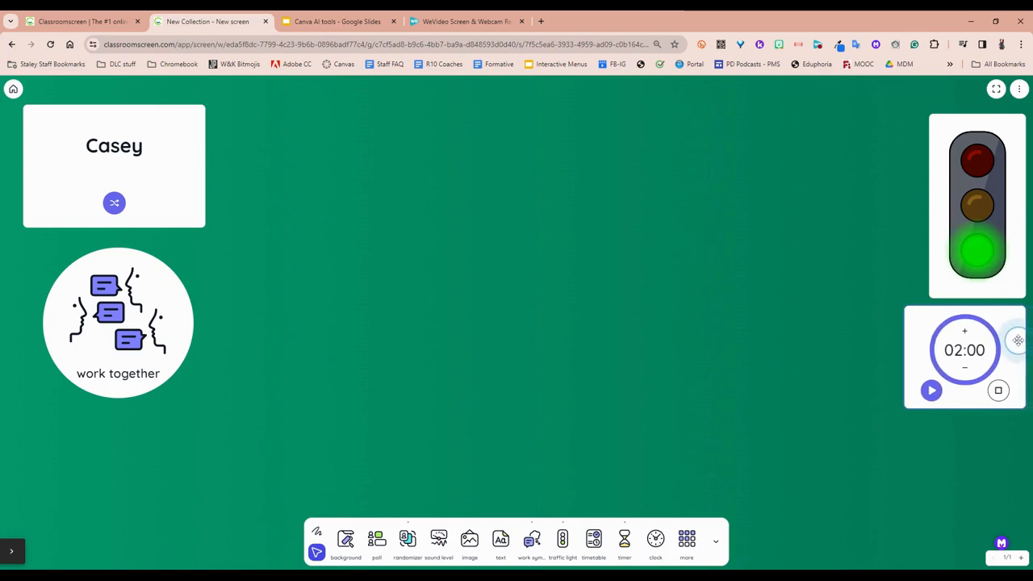
Start the two-minute countdown, then add and remove a clock widget.
{"action": "left_click", "coordinate": [933, 391]}
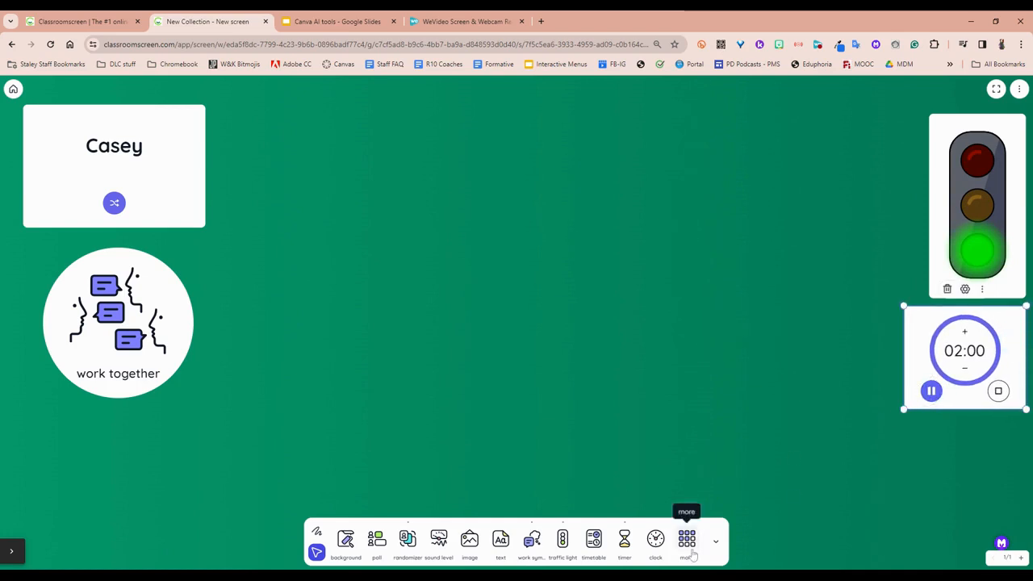
{"action": "left_click", "coordinate": [656, 539]}
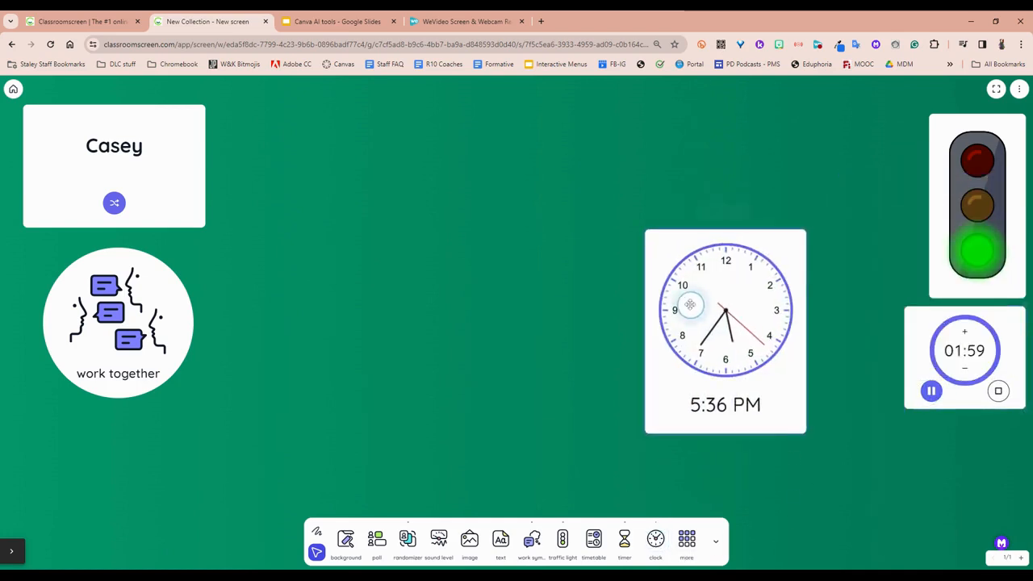
{"action": "left_click", "coordinate": [687, 541]}
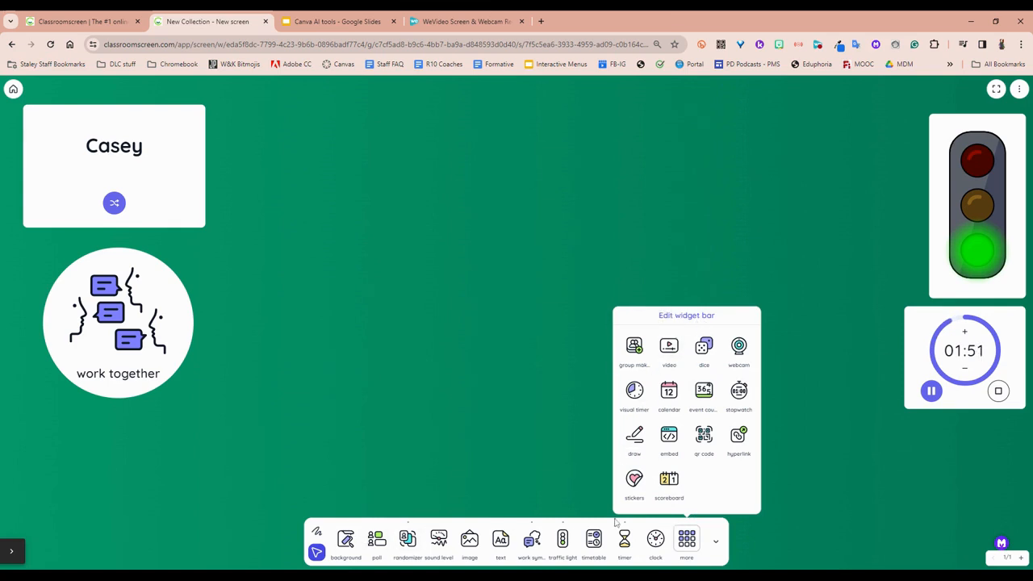
{"action": "mouse_move", "coordinate": [668, 436]}
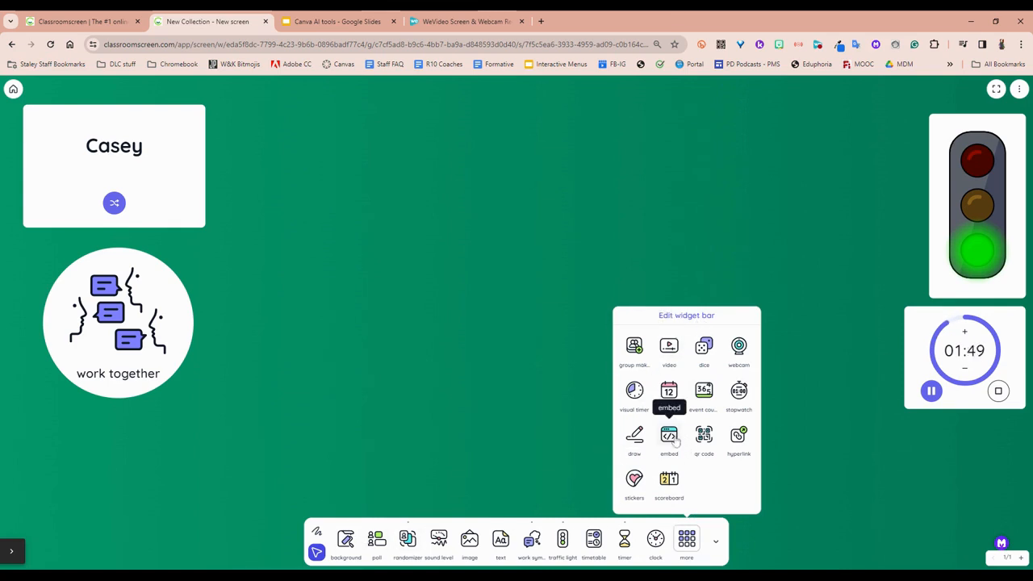
Add an empty embed widget and switch to the Canva AI tools Google Slides tab.
{"action": "left_click", "coordinate": [668, 439]}
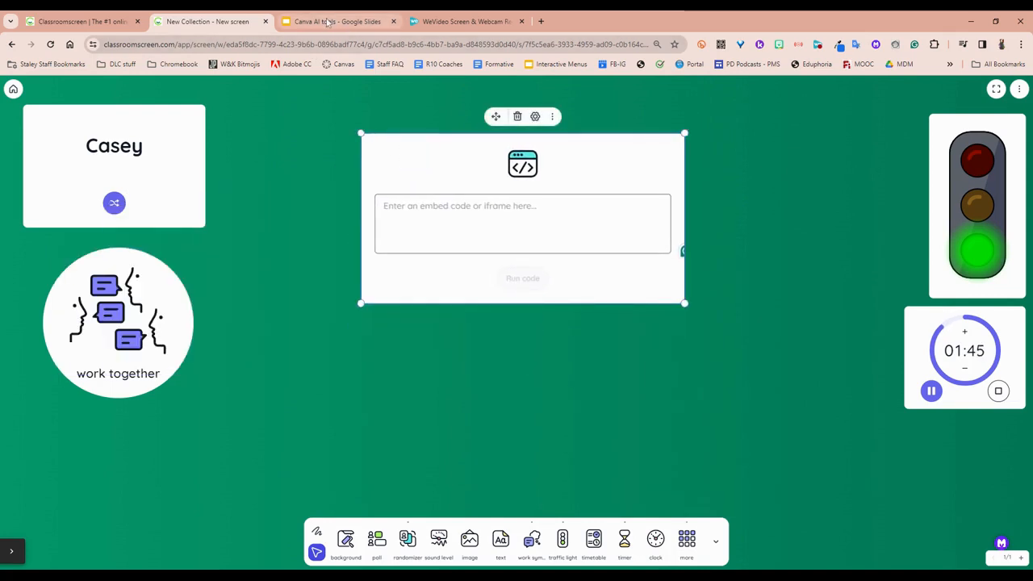
{"action": "left_click", "coordinate": [337, 21]}
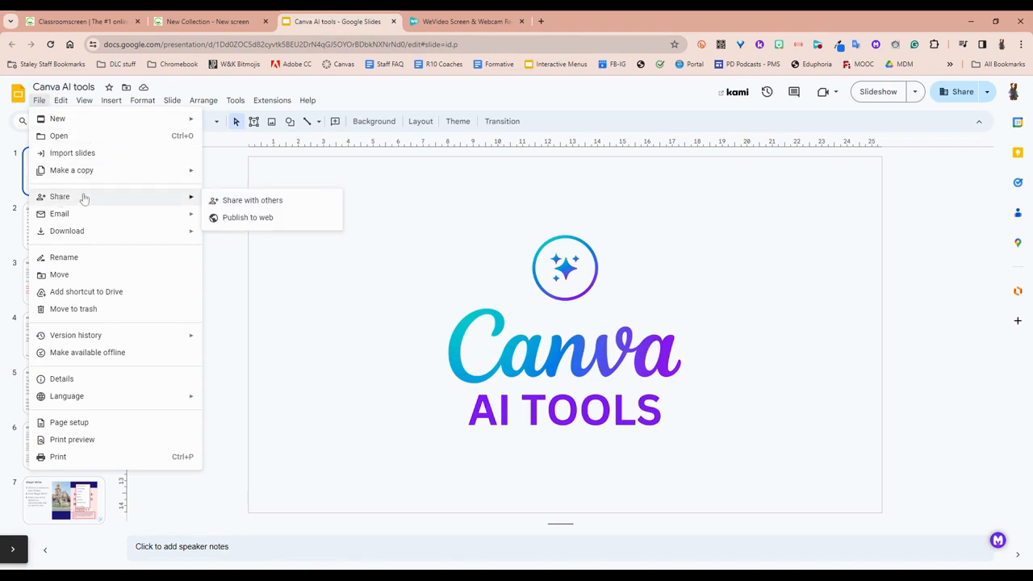
Publish the Canva AI tools presentation to the web via the Embed options.
{"action": "left_click", "coordinate": [249, 217]}
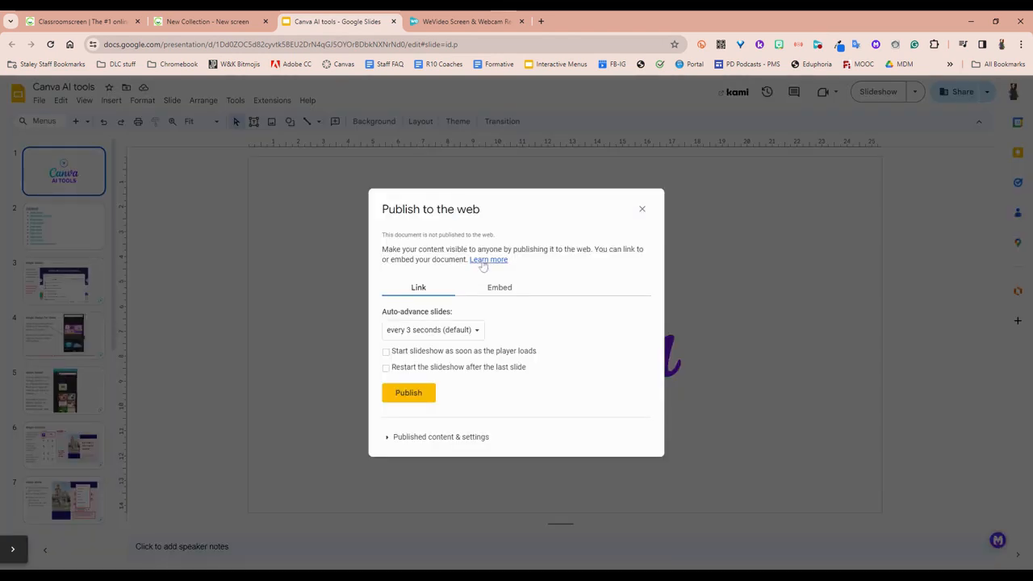
{"action": "left_click", "coordinate": [500, 287]}
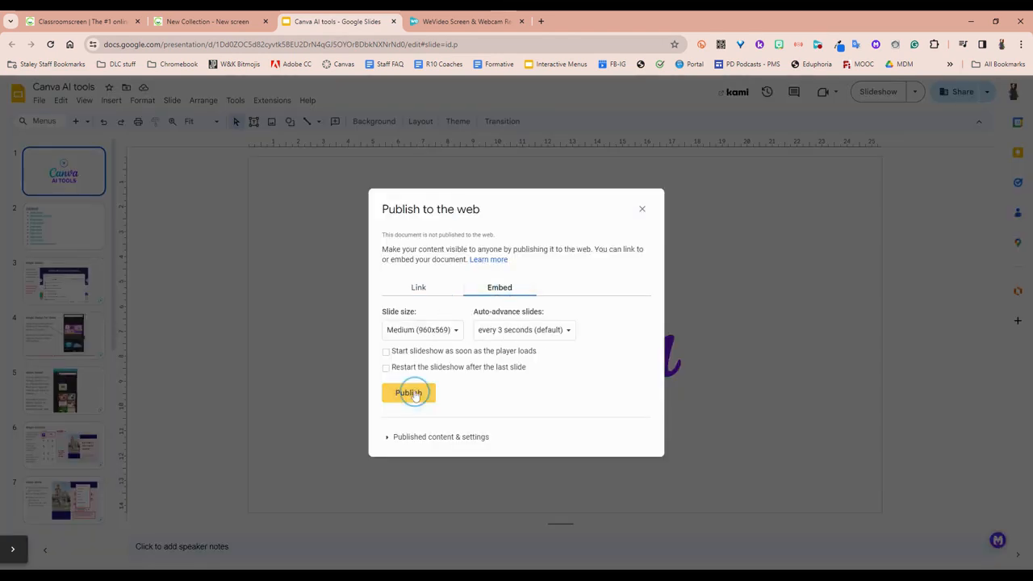
{"action": "left_click", "coordinate": [408, 393]}
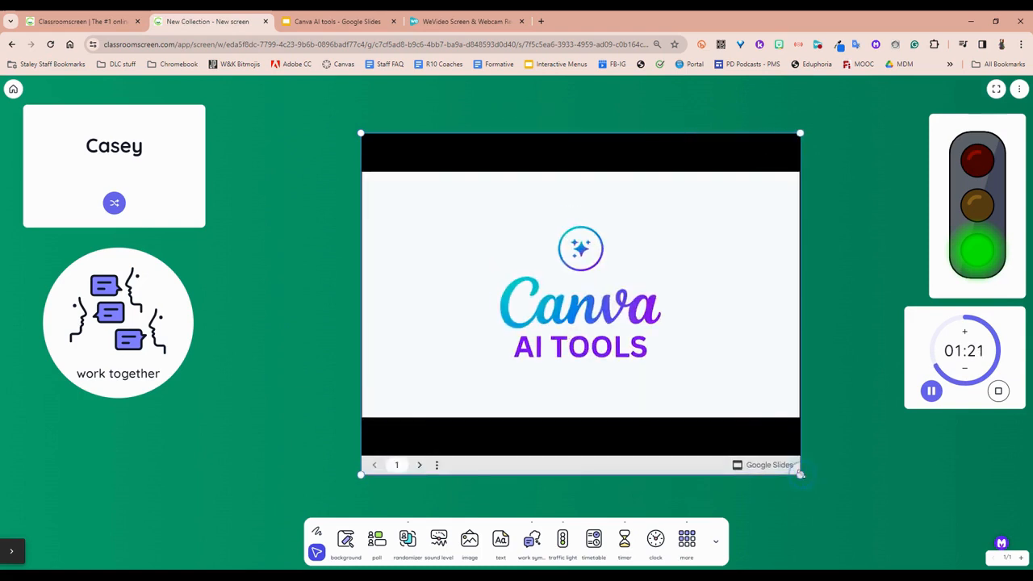
Advance the embedded slides to the Contents slide.
{"action": "left_click", "coordinate": [419, 465]}
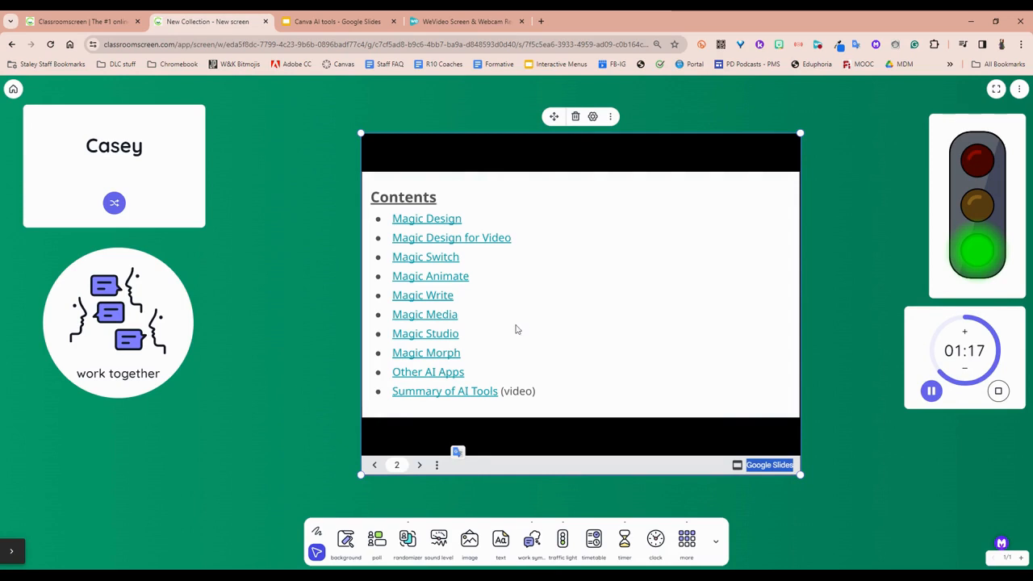
{"action": "mouse_move", "coordinate": [912, 177]}
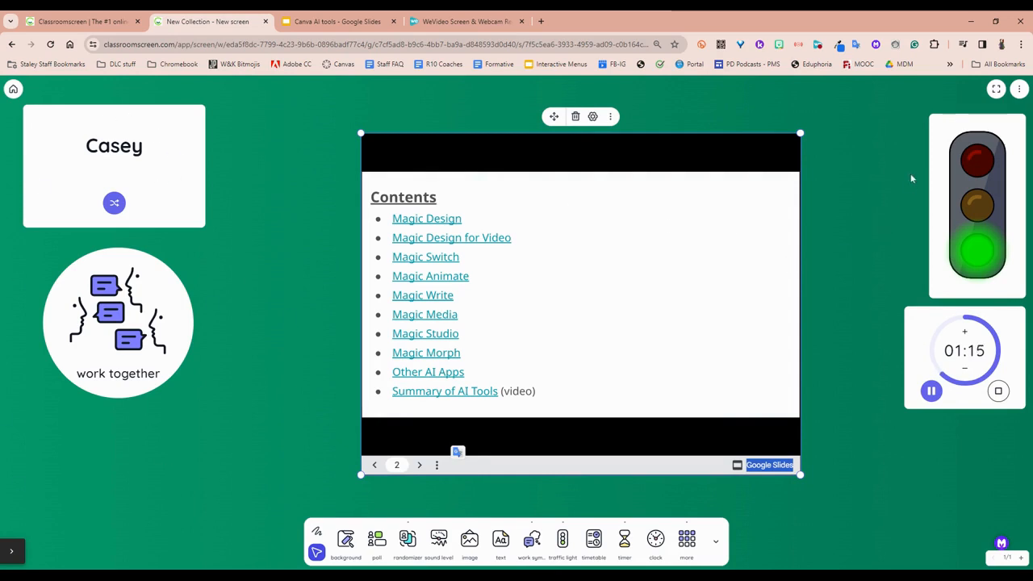
{"action": "mouse_move", "coordinate": [301, 168]}
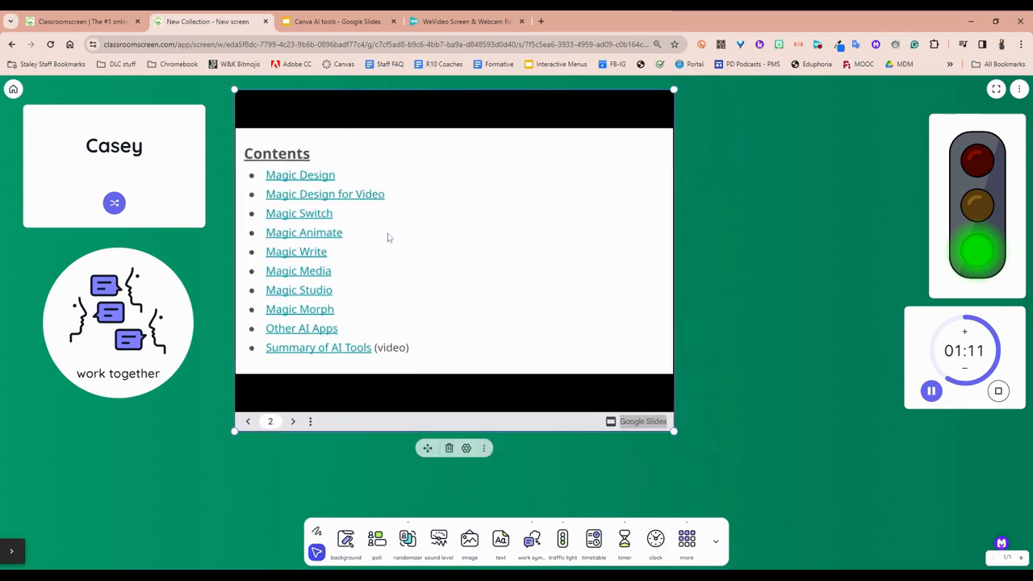
Add a dice widget from the extra widgets and switch it to the A-Z letter die.
{"action": "left_click", "coordinate": [686, 539]}
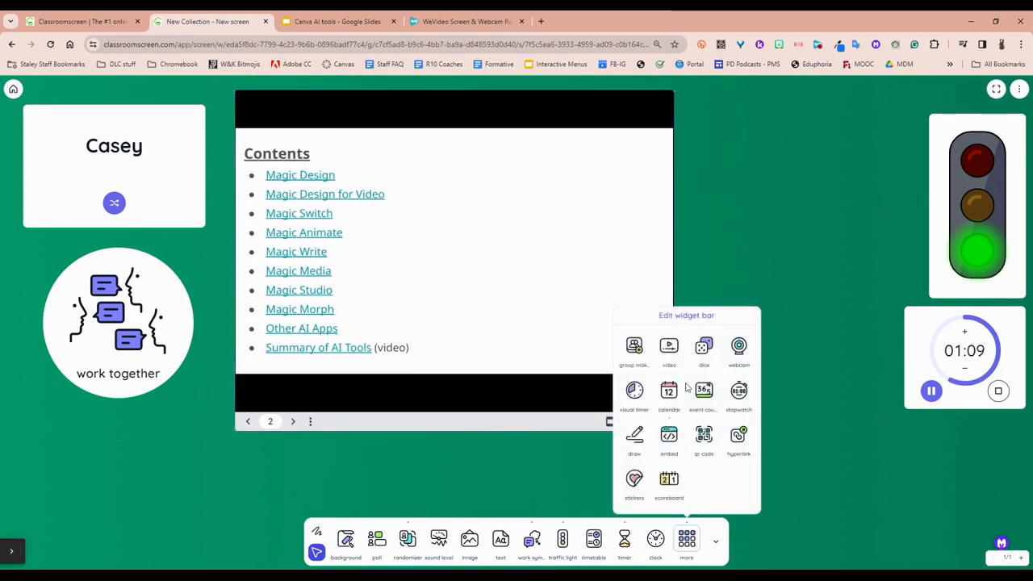
{"action": "mouse_move", "coordinate": [704, 347]}
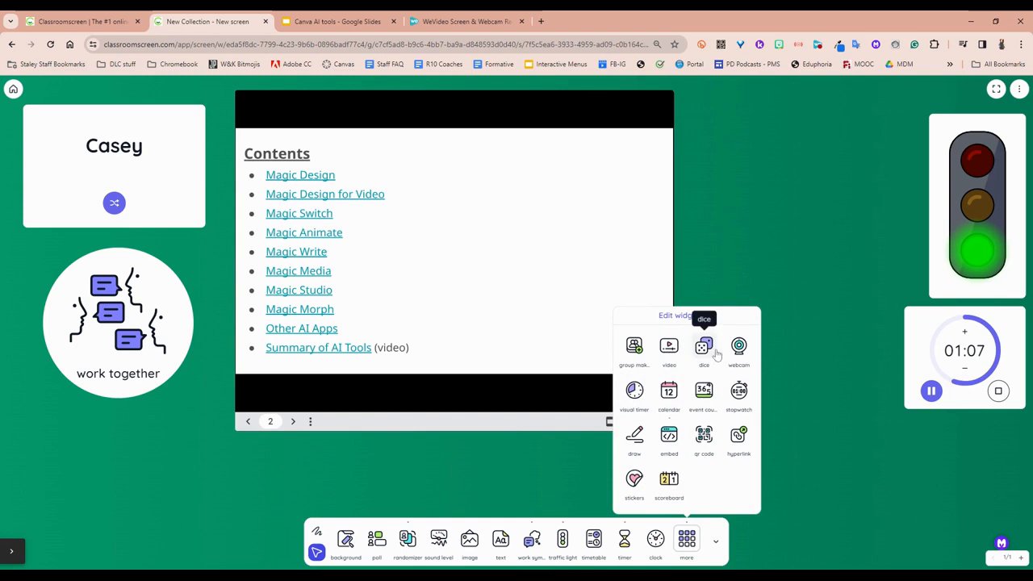
{"action": "left_click", "coordinate": [704, 345]}
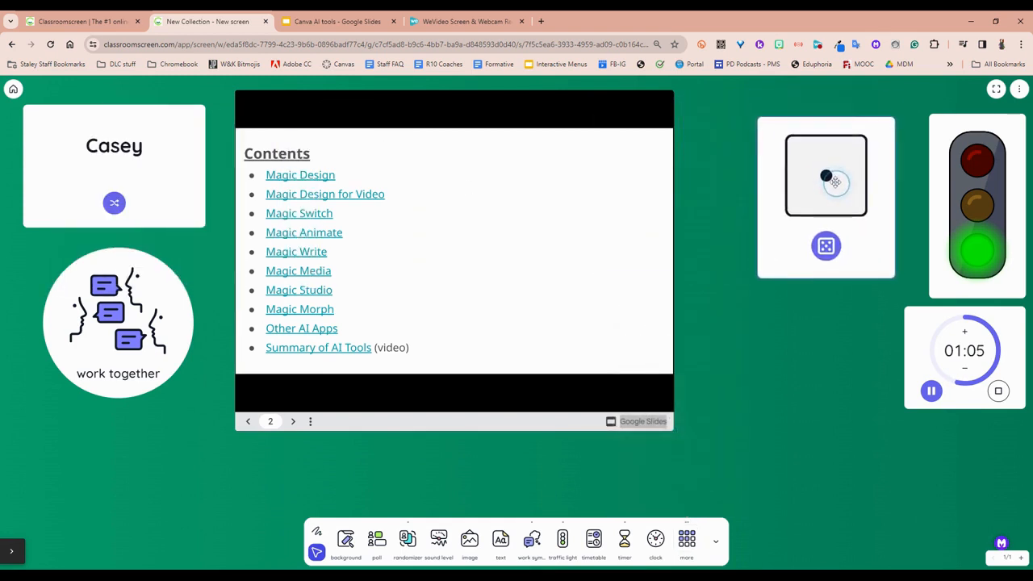
{"action": "left_click", "coordinate": [827, 246]}
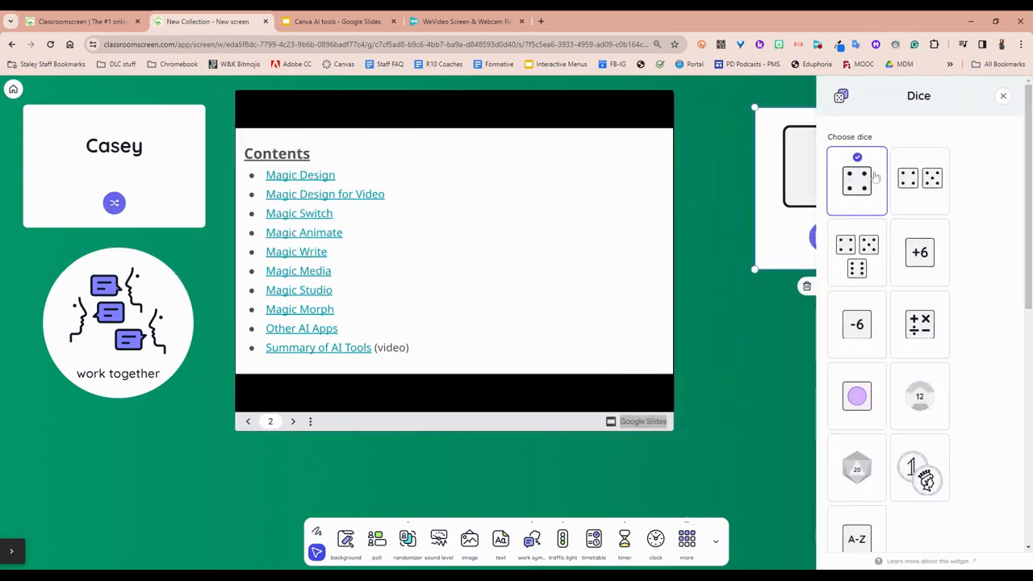
{"action": "left_click", "coordinate": [920, 467]}
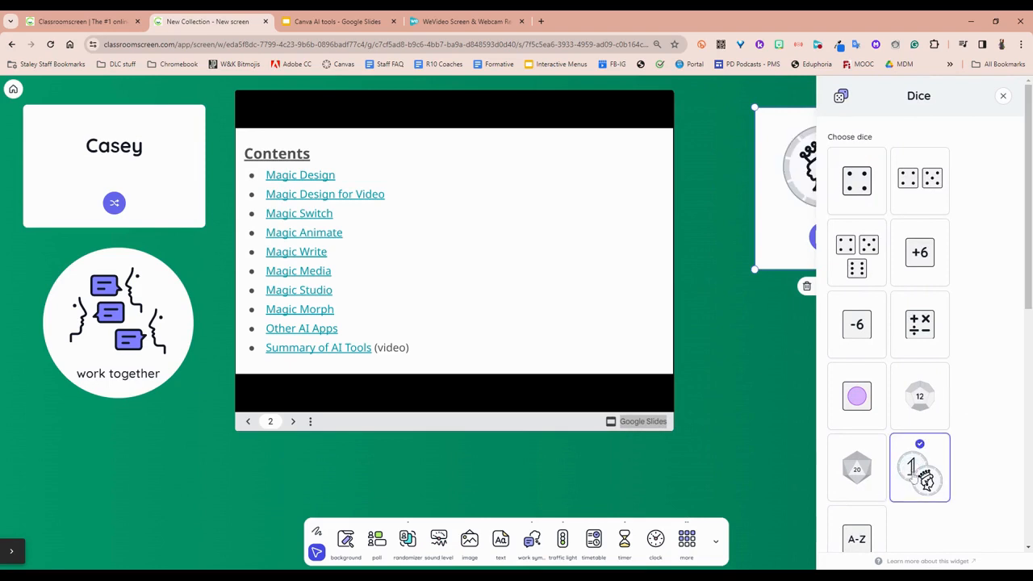
{"action": "mouse_move", "coordinate": [887, 275]}
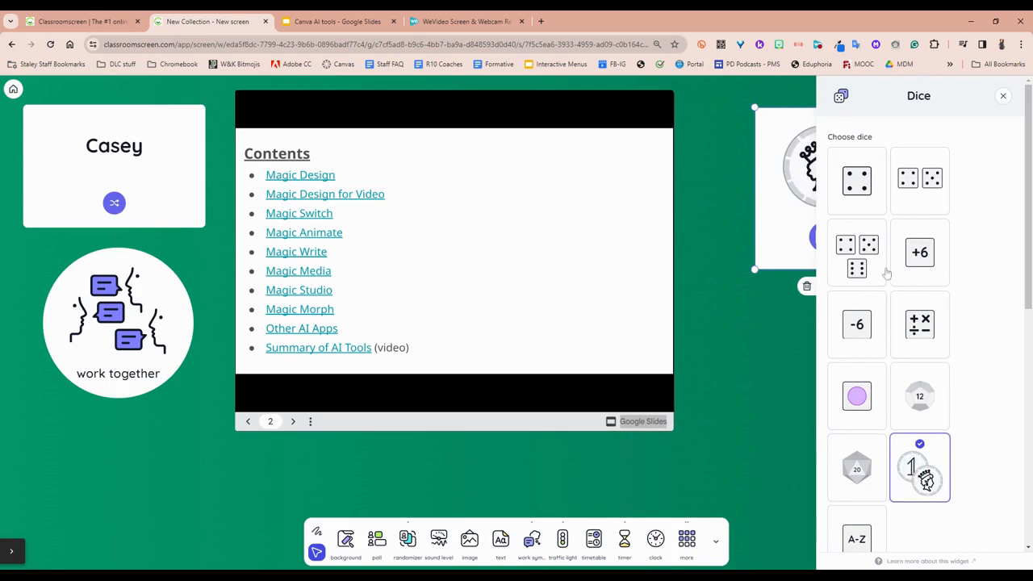
Roll the letter die twice, landing on L.
{"action": "scroll", "scroll_direction": "down", "scroll_amount": 3}
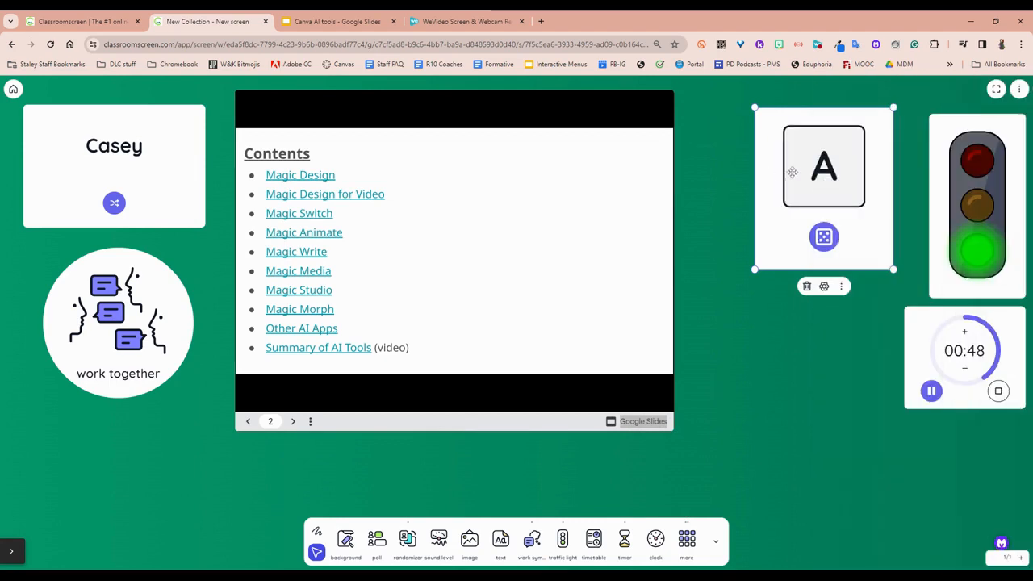
{"action": "left_click", "coordinate": [823, 235]}
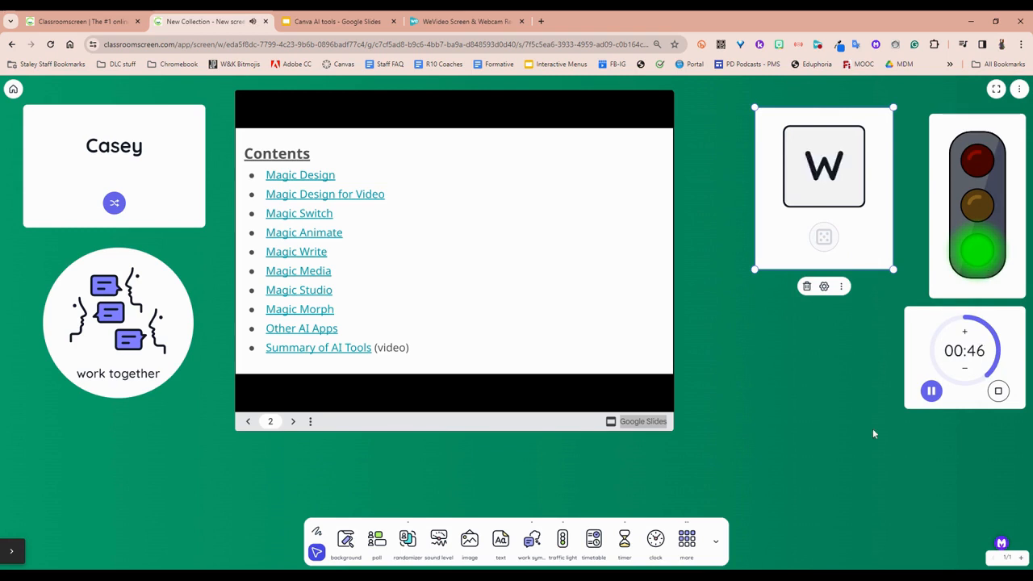
{"action": "left_click", "coordinate": [686, 541]}
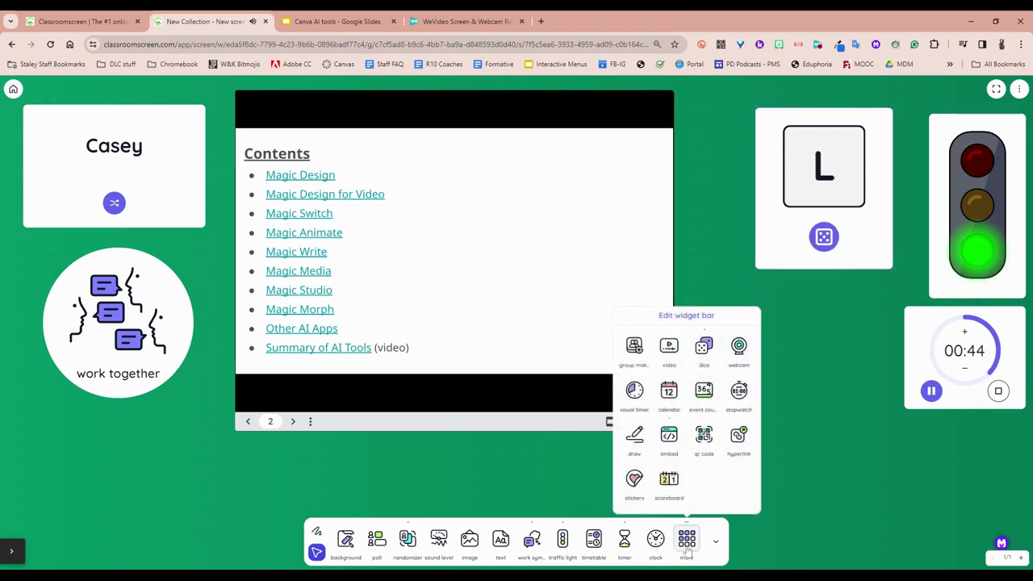
{"action": "mouse_move", "coordinate": [740, 345]}
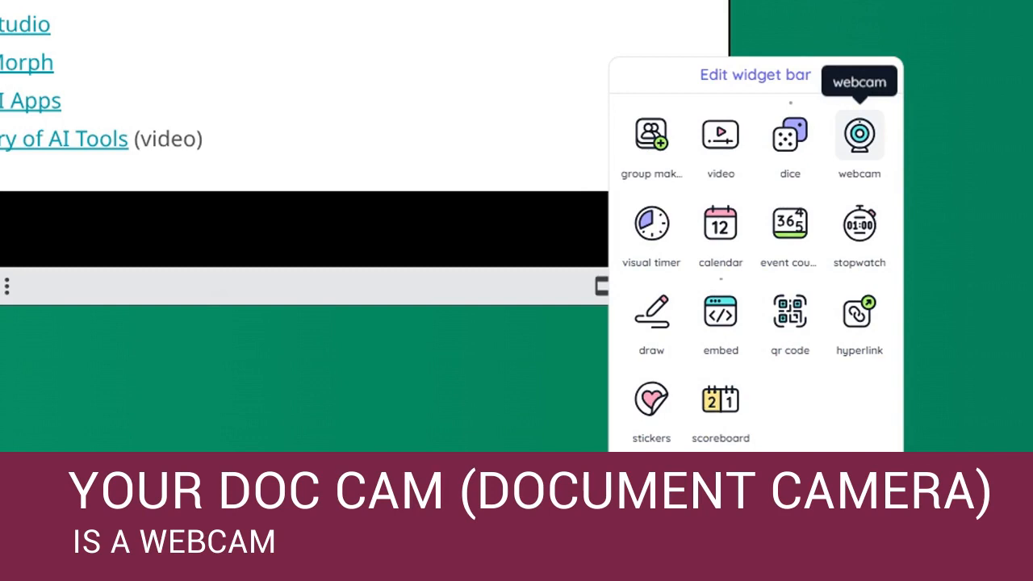
{"action": "mouse_move", "coordinate": [859, 258]}
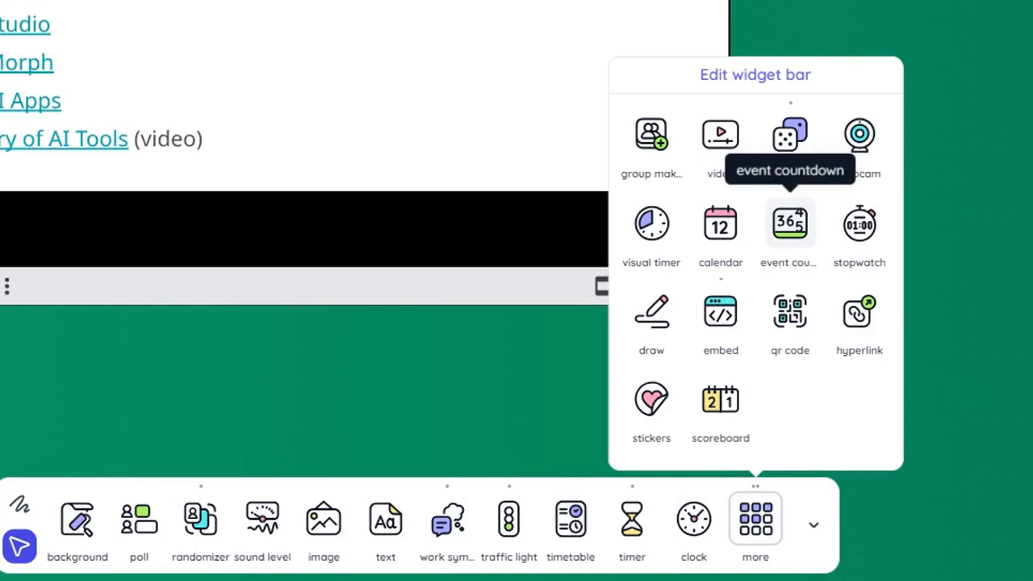
{"action": "mouse_move", "coordinate": [791, 315]}
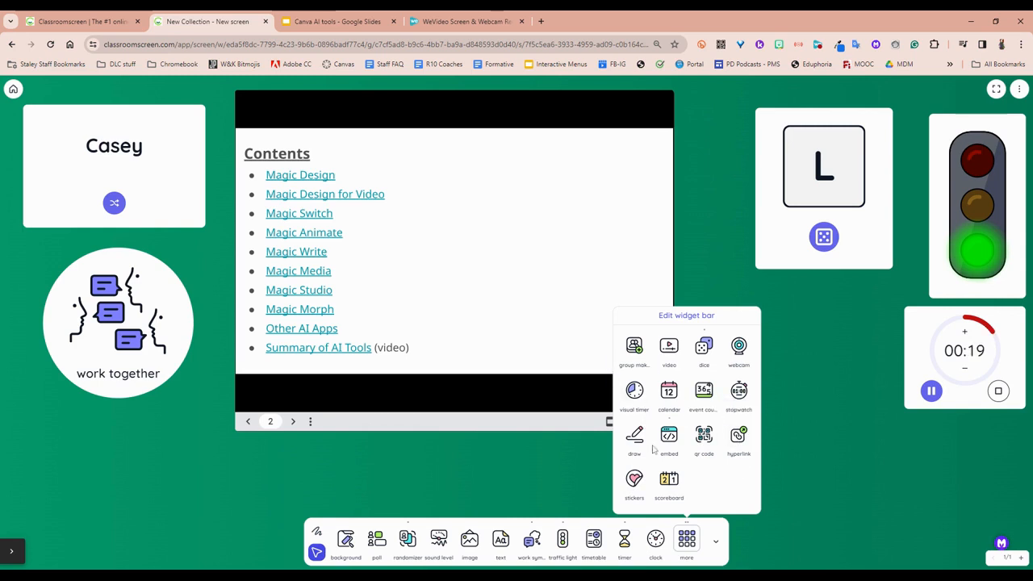
Add a two-team Home/Away scoreboard and switch its type to Race.
{"action": "left_click", "coordinate": [668, 479]}
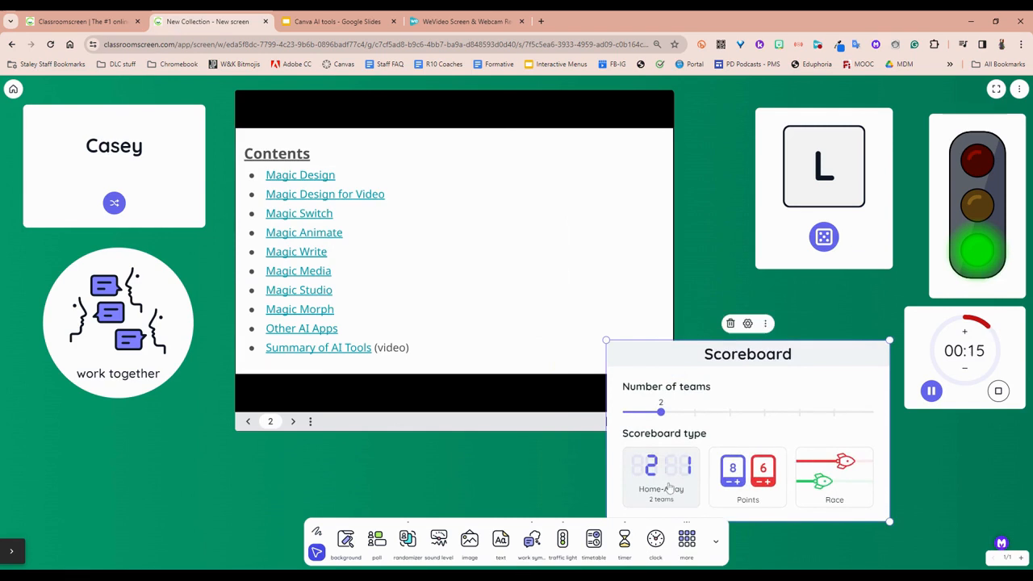
{"action": "left_click", "coordinate": [662, 476]}
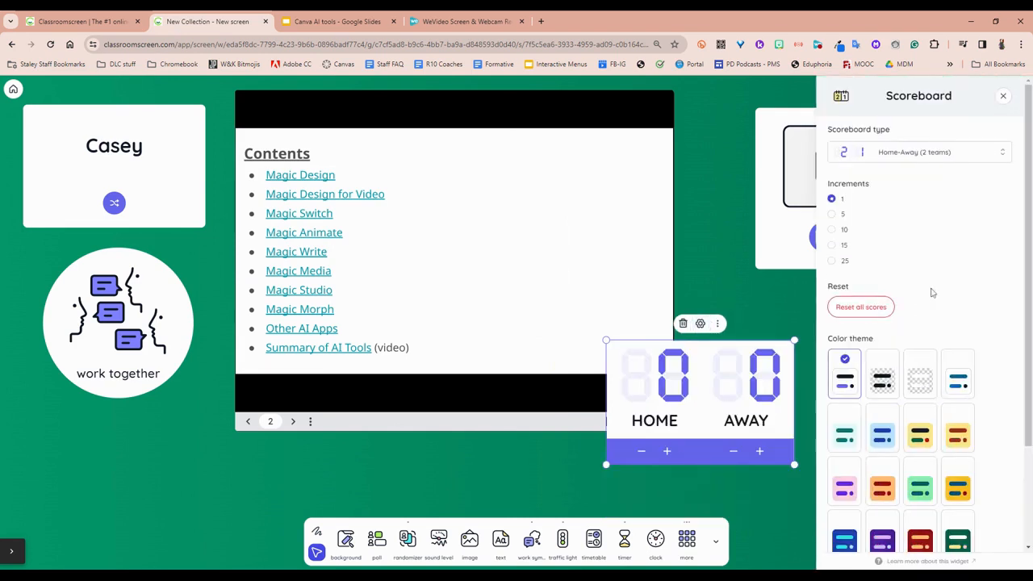
{"action": "left_click", "coordinate": [920, 152]}
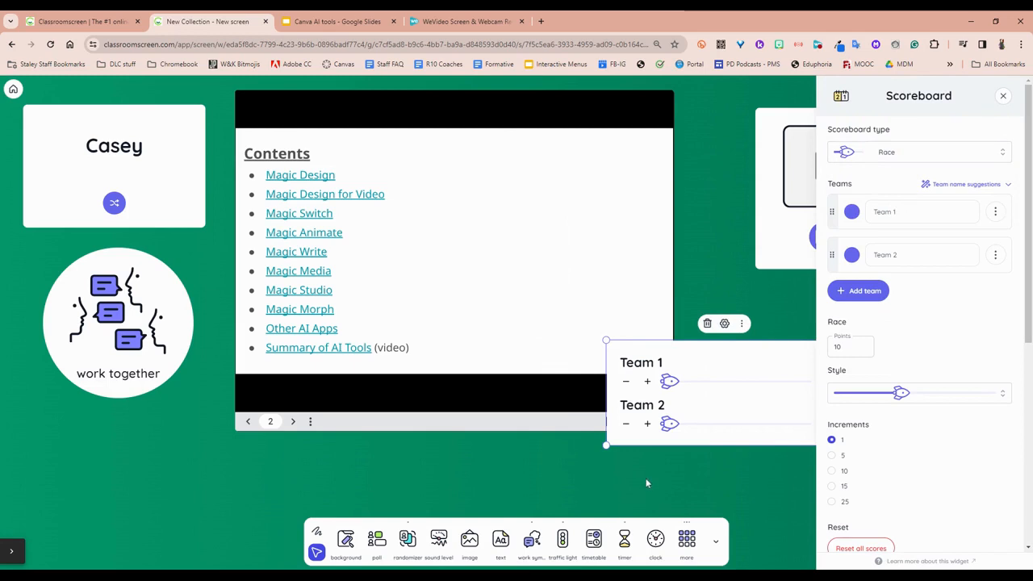
{"action": "left_click", "coordinate": [1003, 96]}
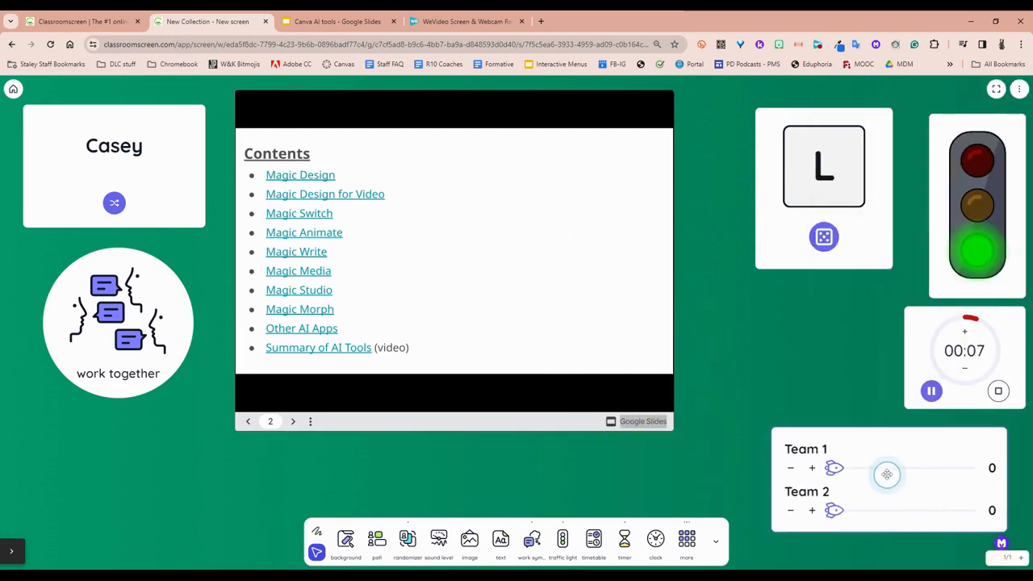
Raise Team 1's race score to 4 points, leaving Team 2 at 0.
{"action": "left_click", "coordinate": [812, 468]}
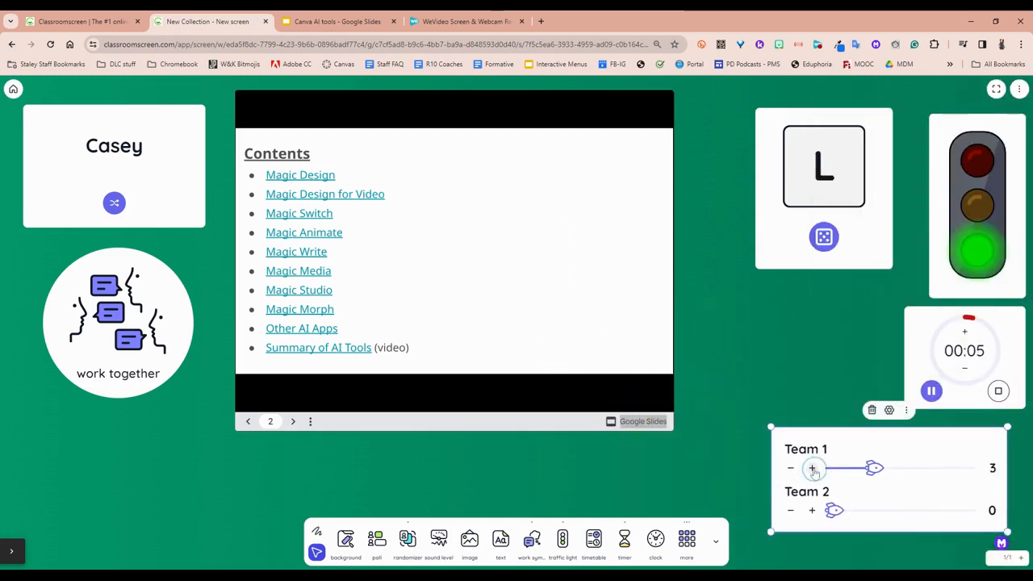
{"action": "left_click", "coordinate": [812, 468]}
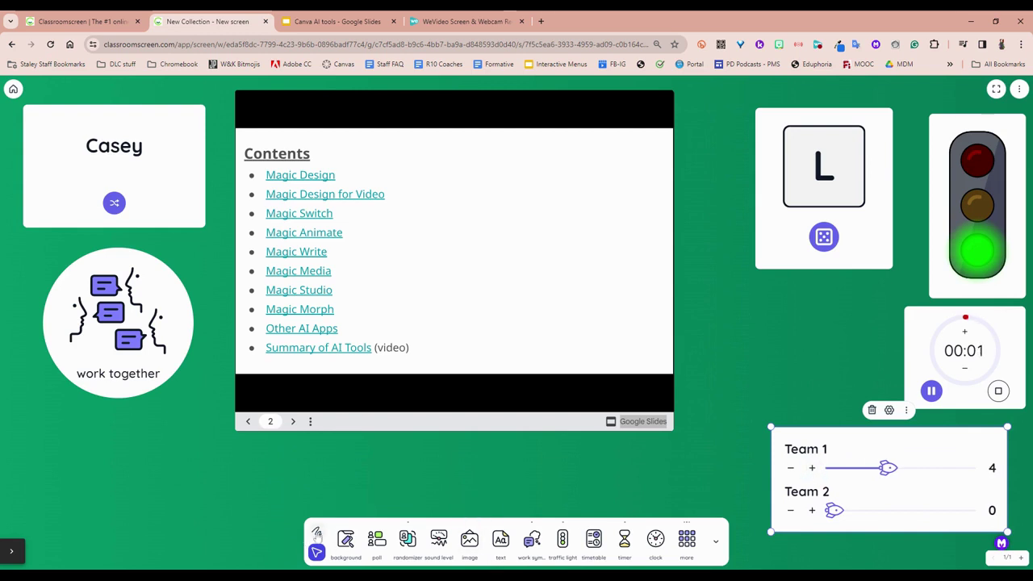
{"action": "left_click", "coordinate": [345, 539]}
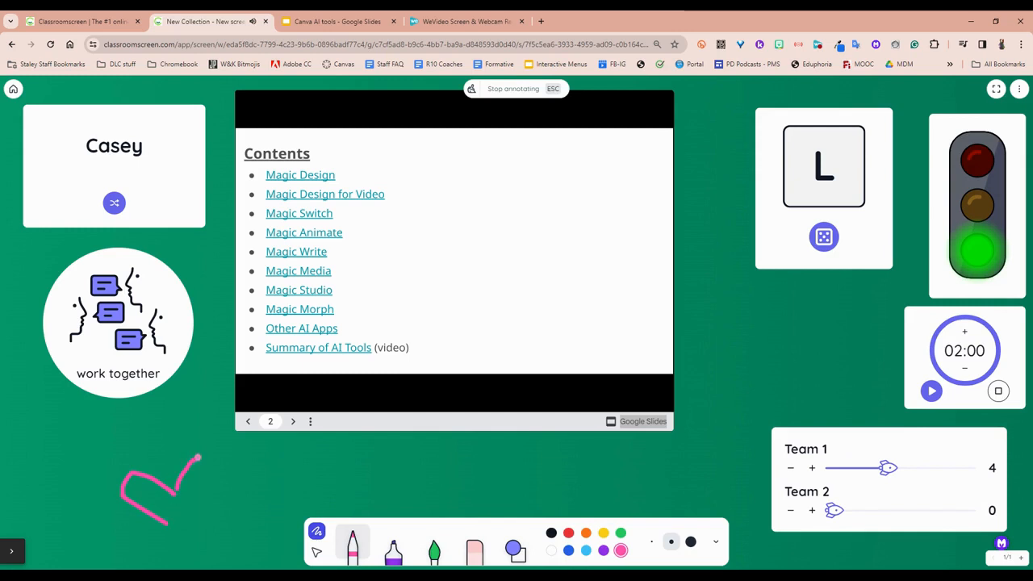